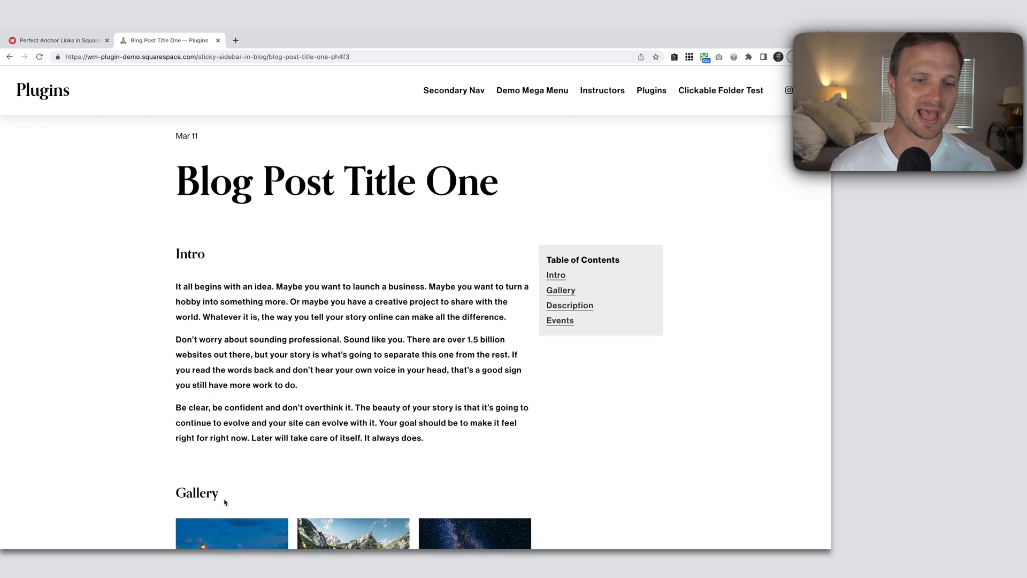
pyautogui.moveTo(542, 278)
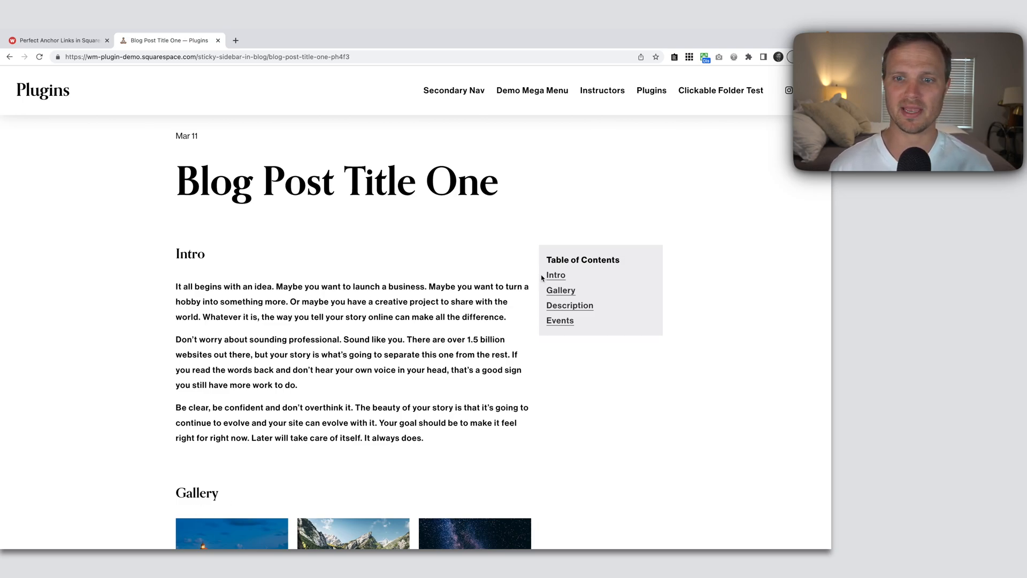
pyautogui.moveTo(567, 293)
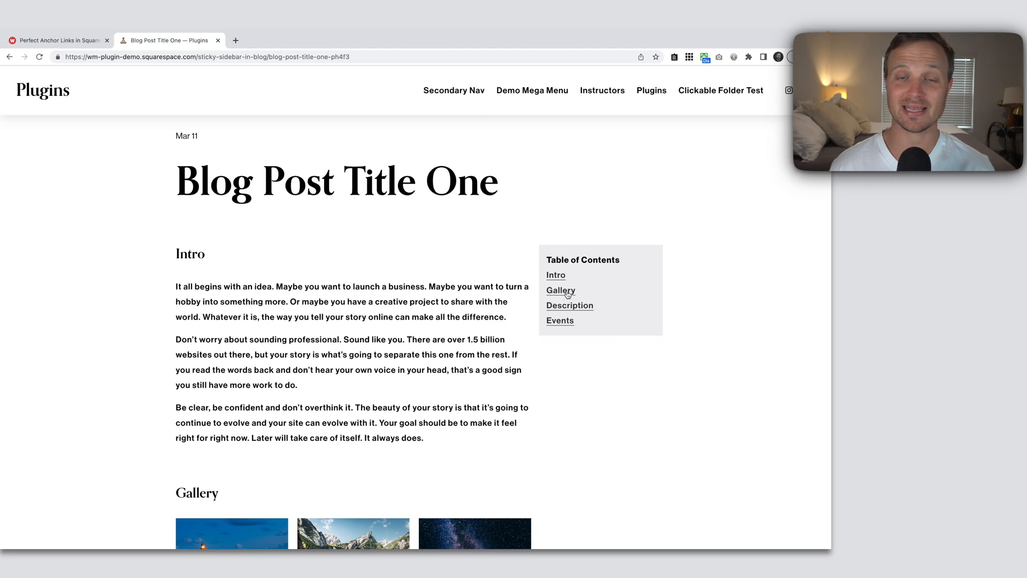
pyautogui.moveTo(561, 290)
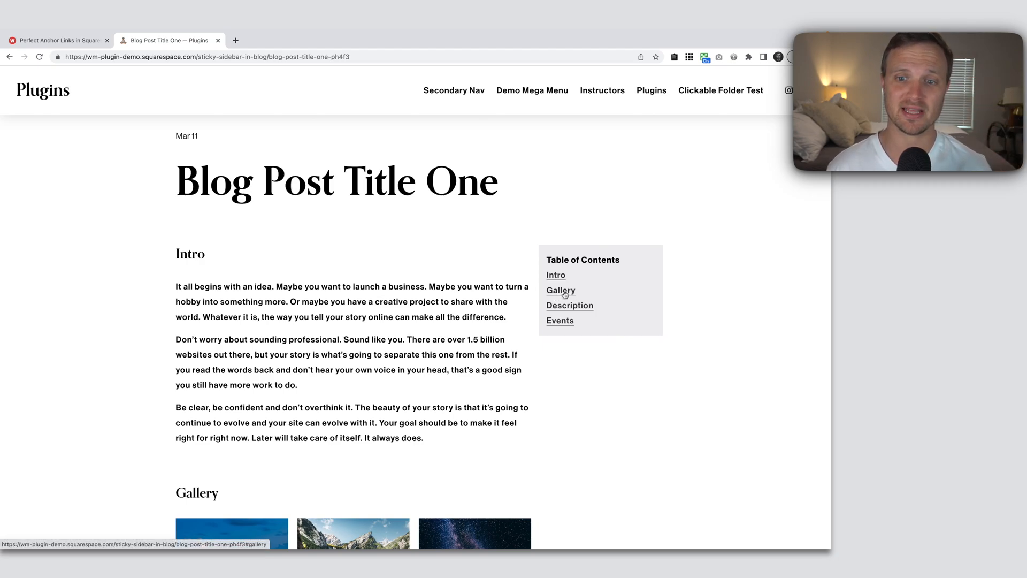
# Step: Use the Gallery table-of-contents link to jump to the Gallery heading on the live post
pyautogui.click(560, 290)
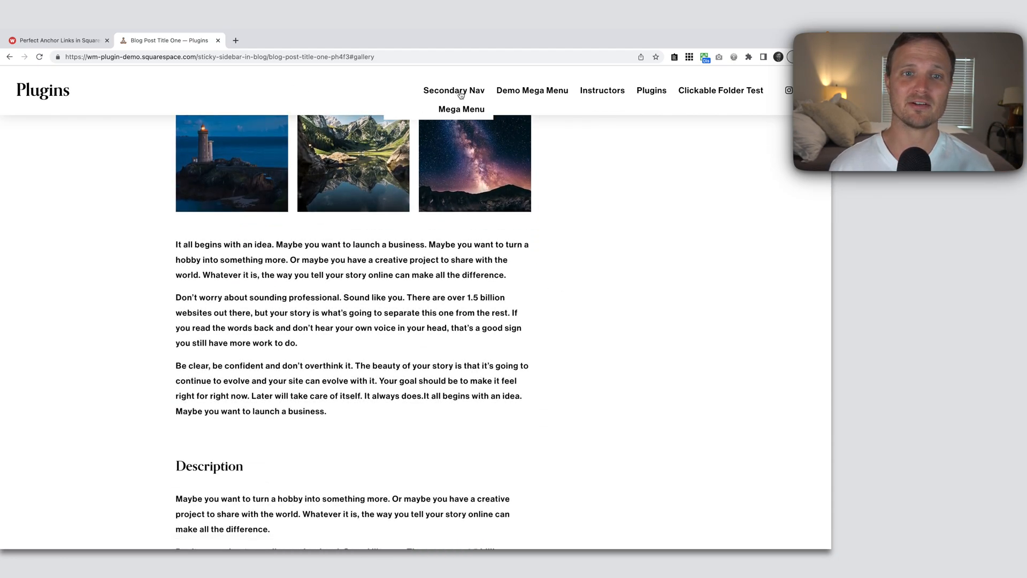
pyautogui.moveTo(267, 105)
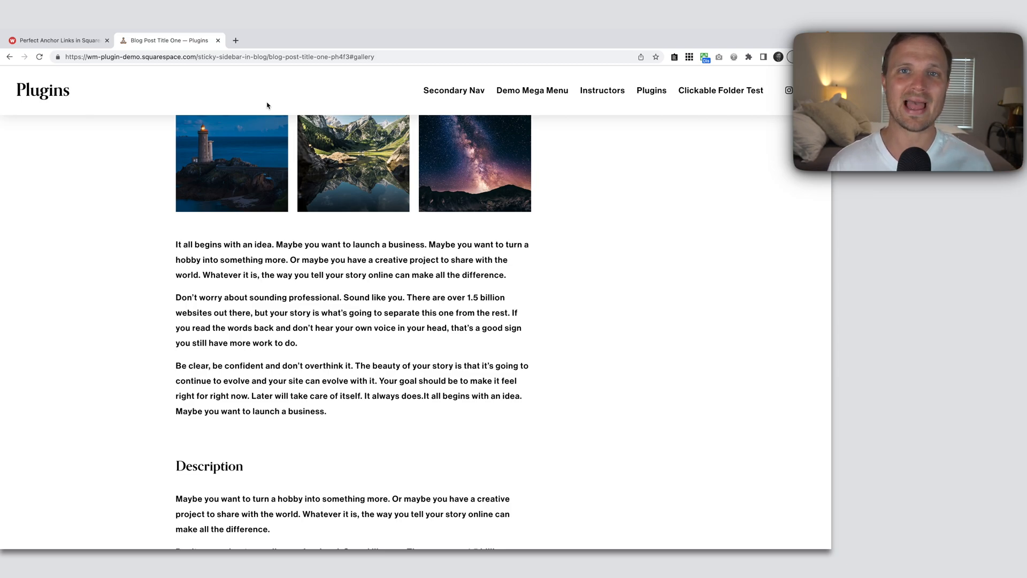
pyautogui.scroll(3)
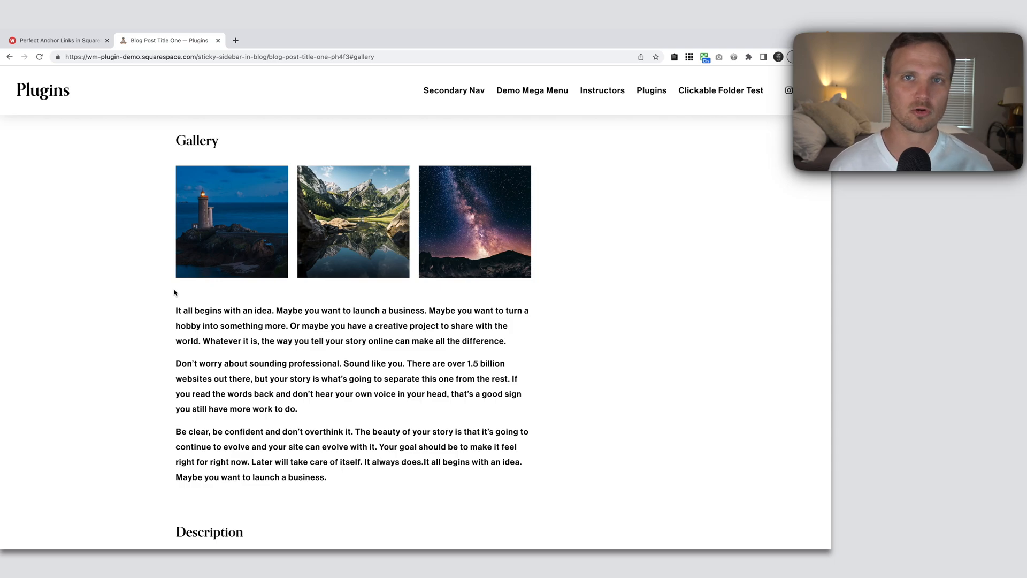
pyautogui.moveTo(269, 131)
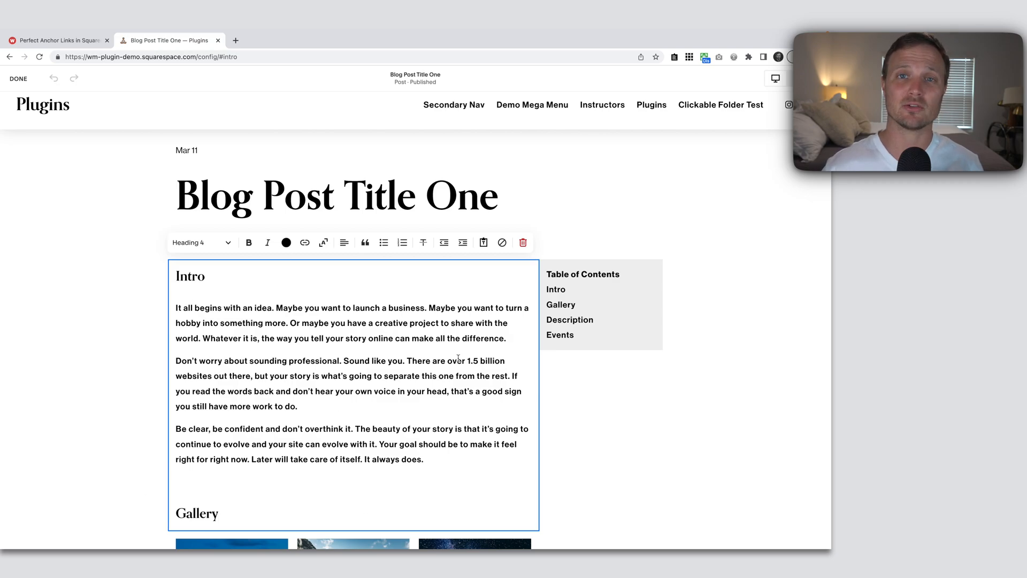
pyautogui.scroll(-3)
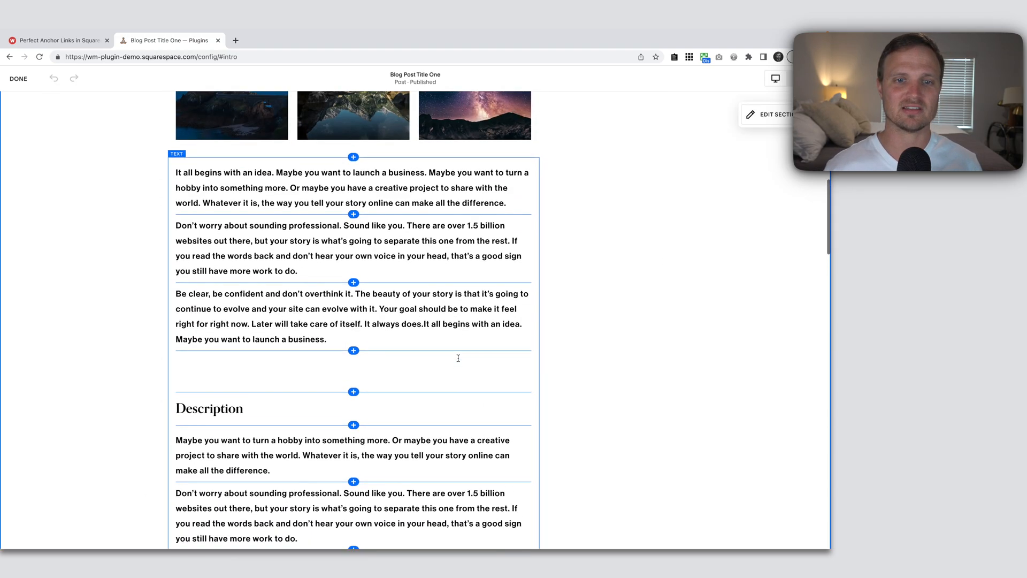
pyautogui.scroll(3)
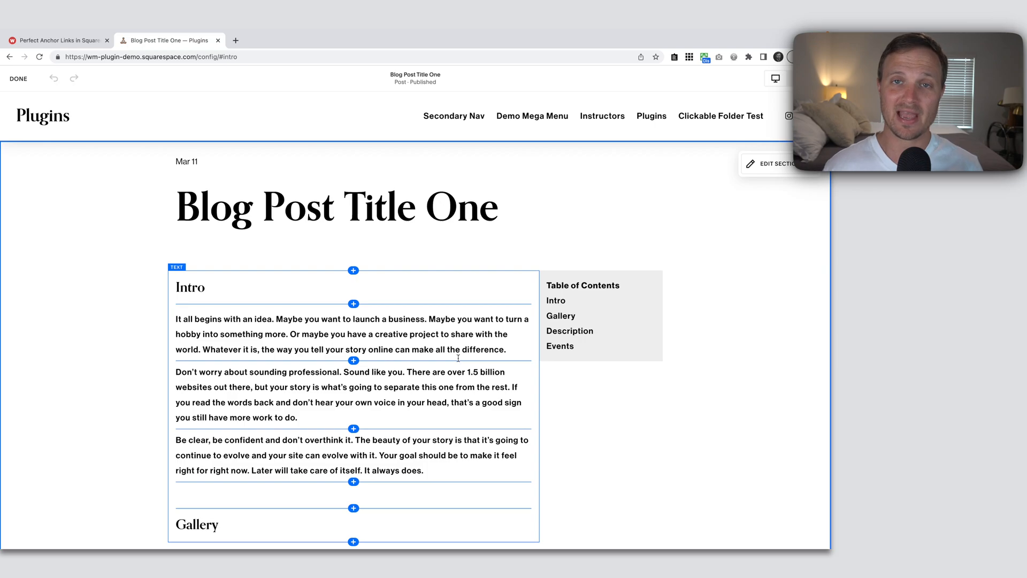
pyautogui.click(652, 468)
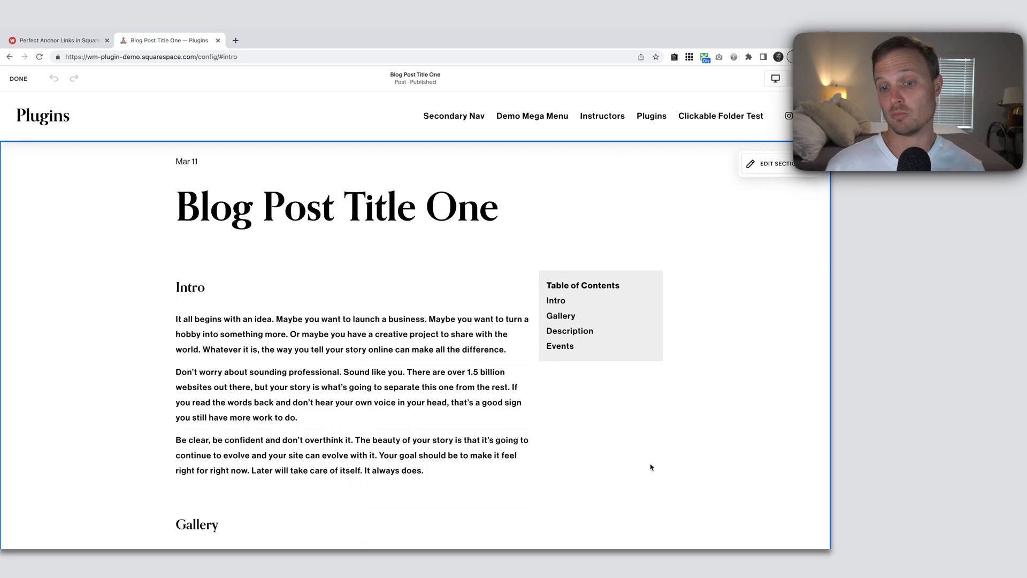
pyautogui.moveTo(556, 384)
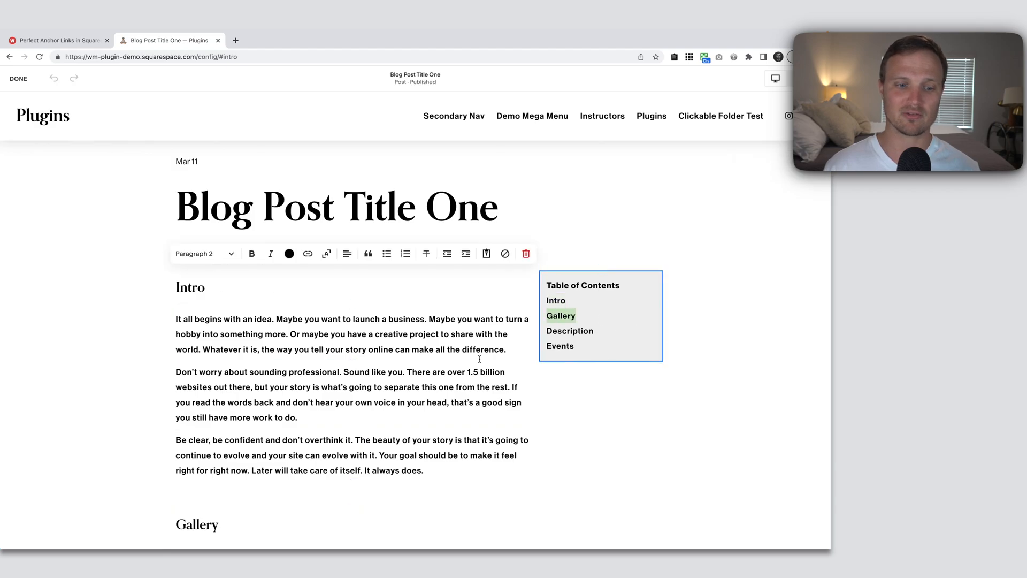
pyautogui.scroll(-3)
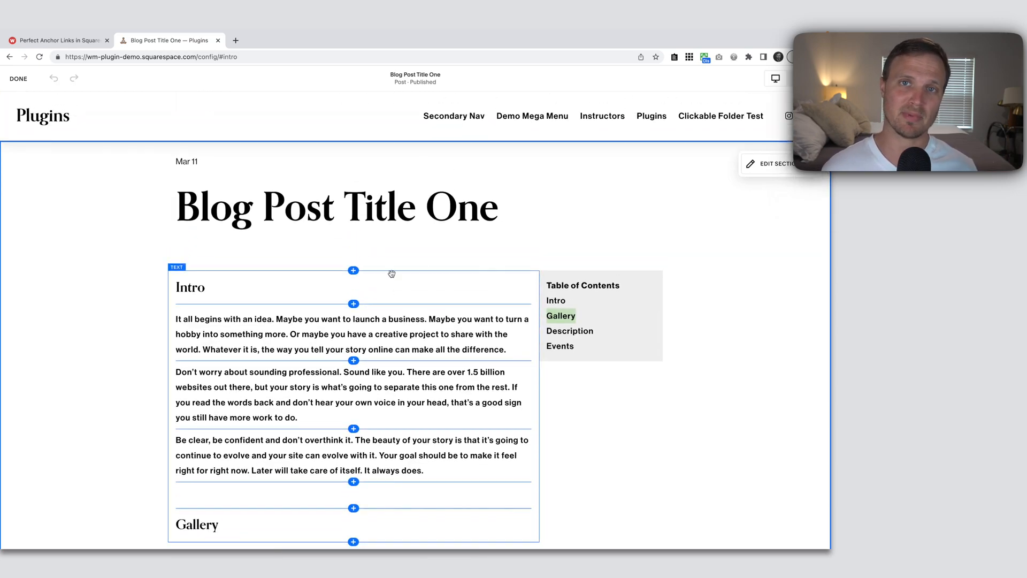
pyautogui.doubleClick(189, 286)
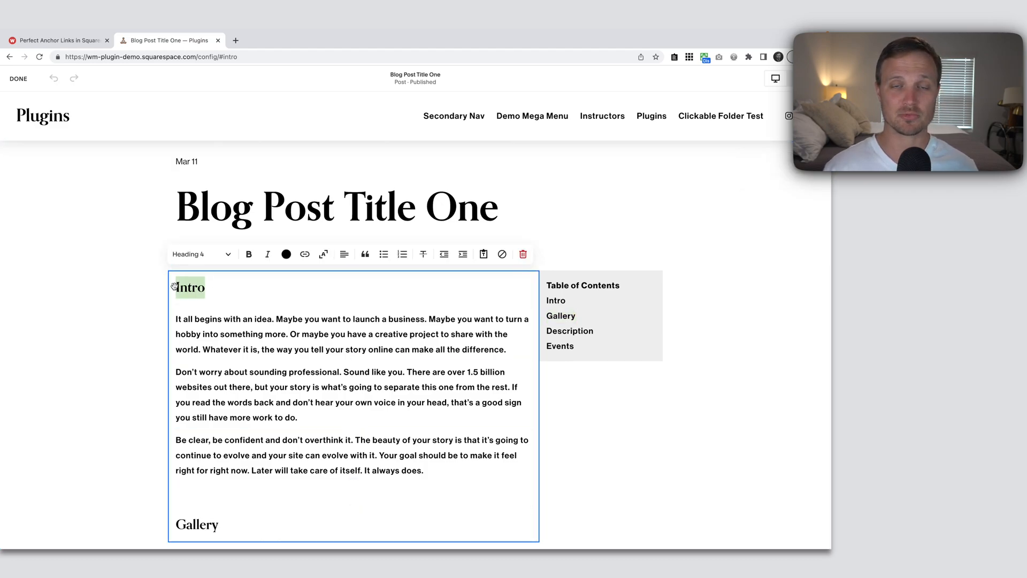
pyautogui.click(151, 312)
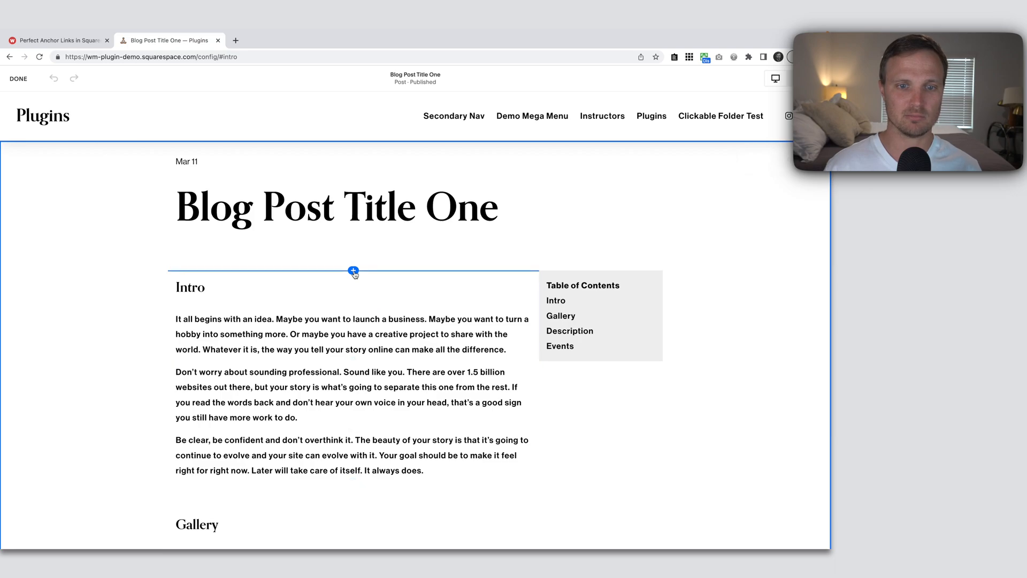
# Step: Insert a Code block from the block menu just above the Intro text block
pyautogui.click(353, 270)
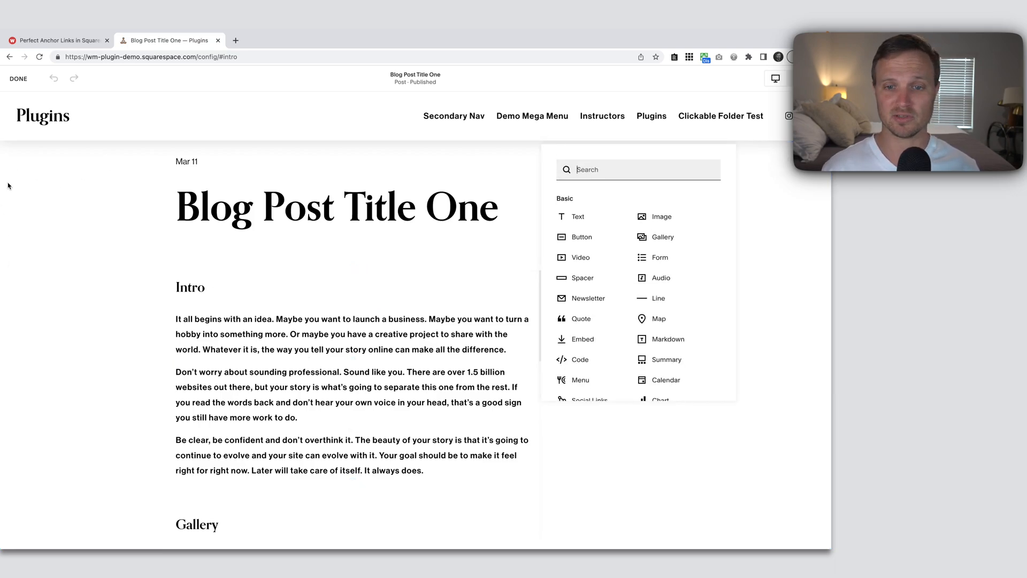
pyautogui.moveTo(666, 360)
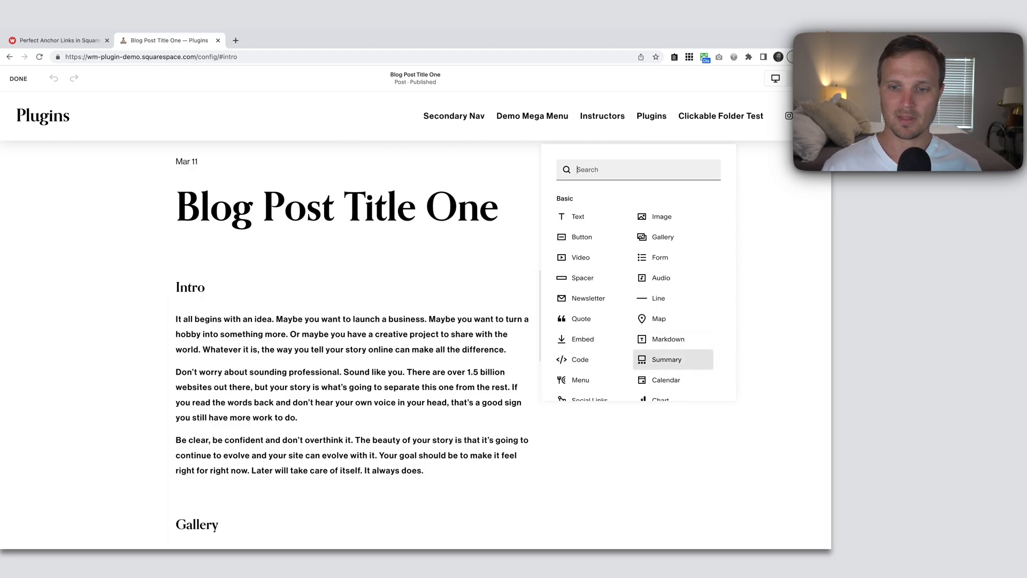
pyautogui.moveTo(579, 360)
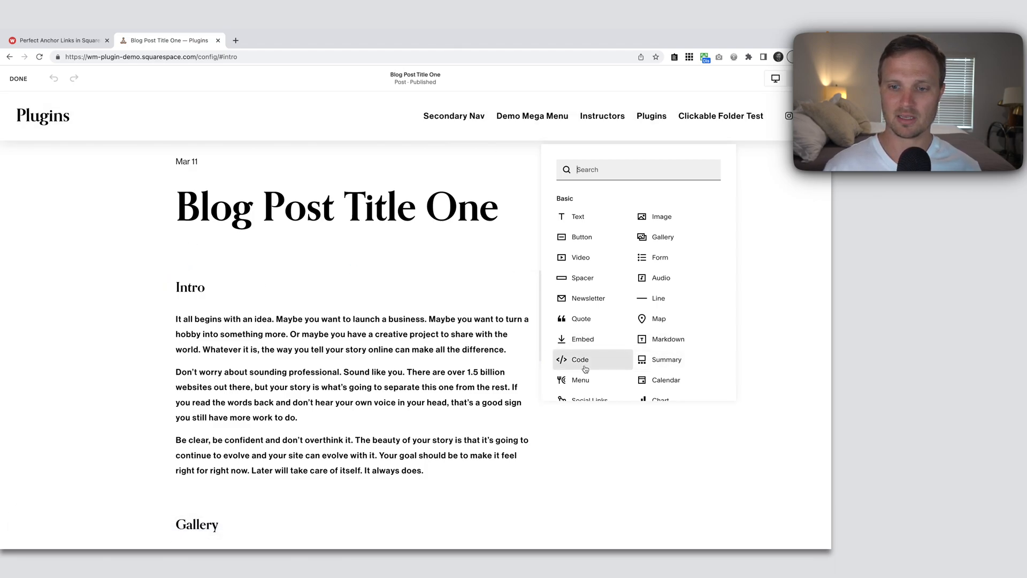
pyautogui.click(579, 360)
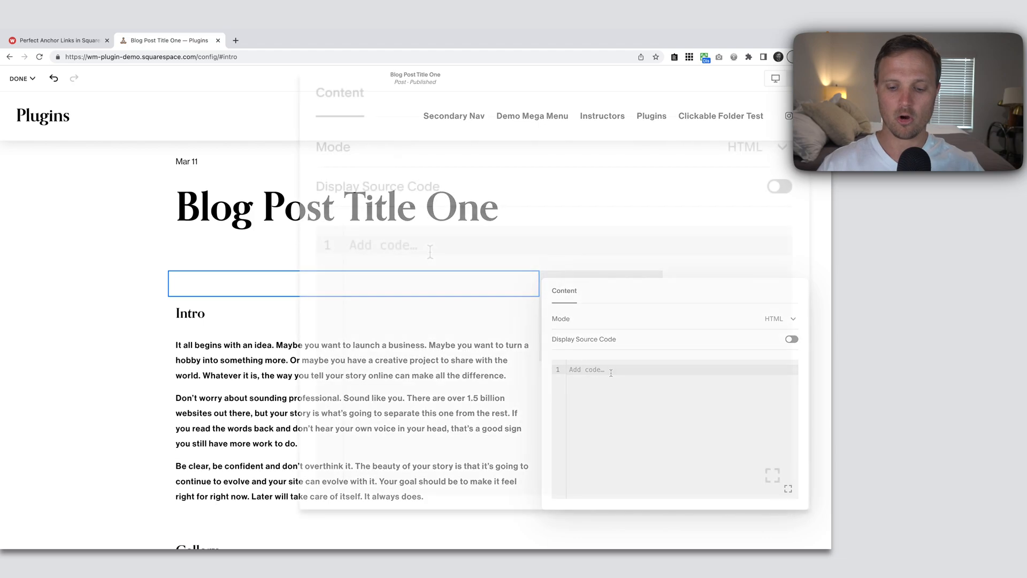
# Step: Enter <h4 id="intro">Intro</h4> as the code block's HTML
pyautogui.write('<')
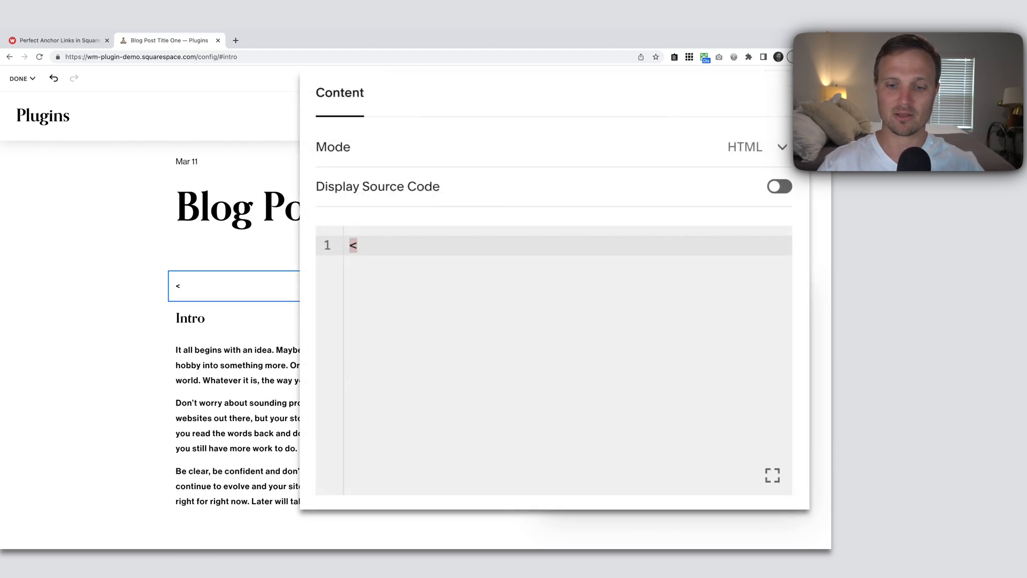
pyautogui.write('h4></h4>')
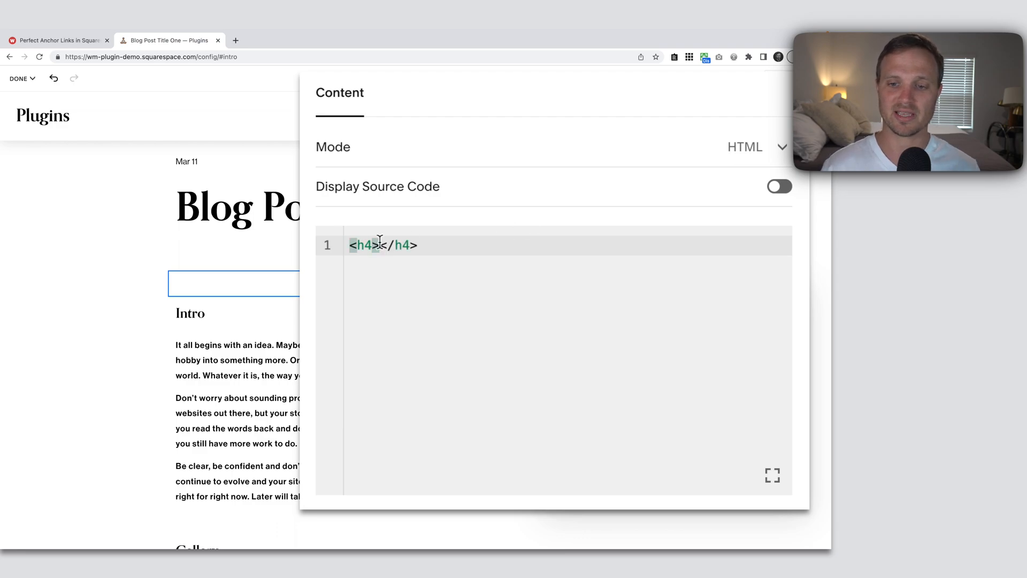
pyautogui.write('.')
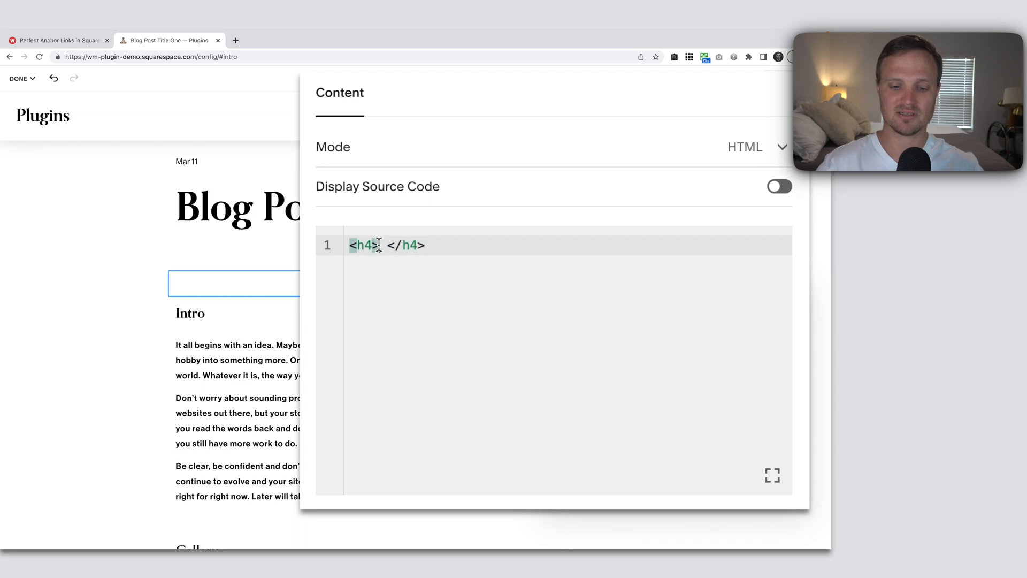
pyautogui.write('Intro')
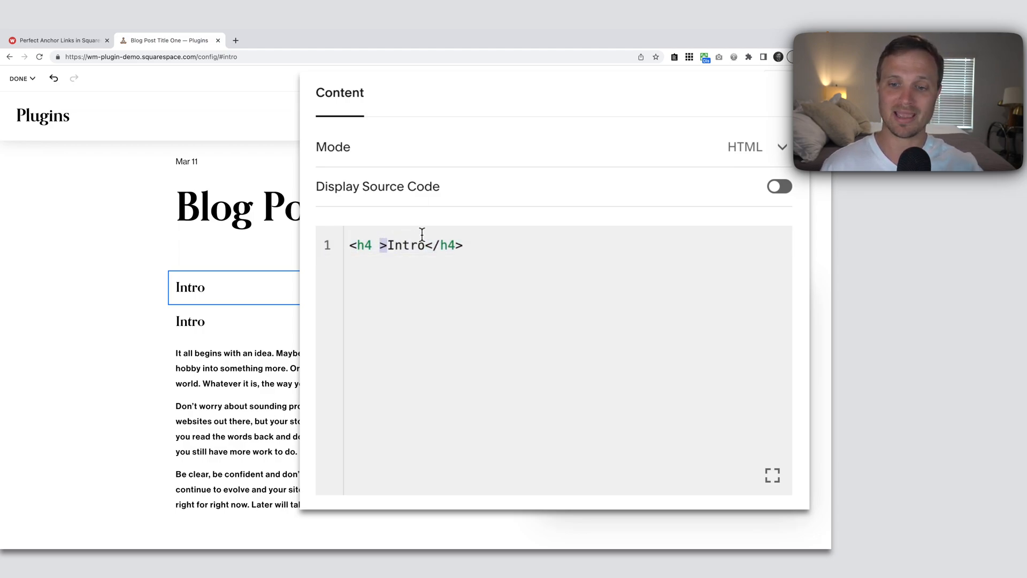
pyautogui.write('i')
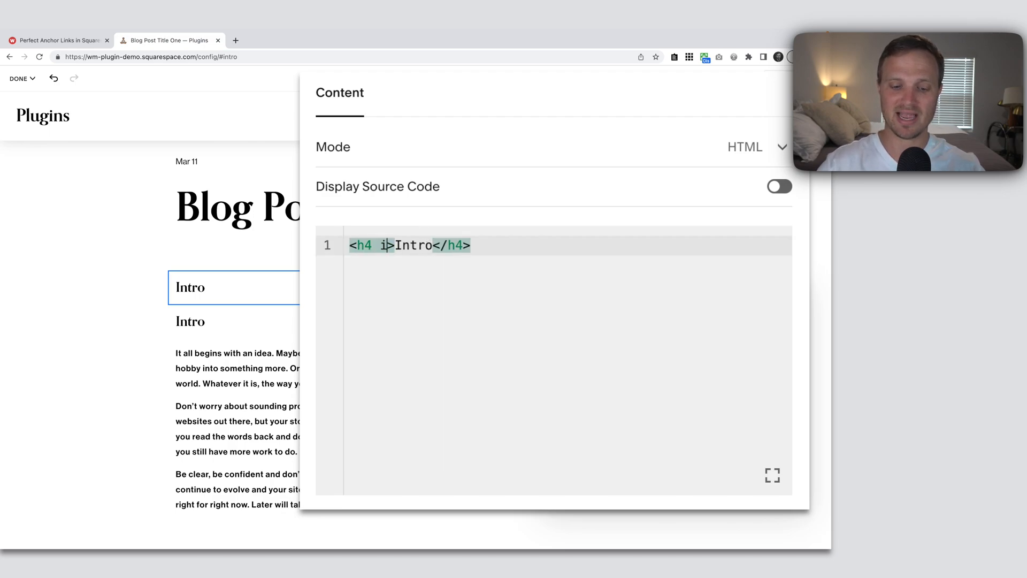
pyautogui.write('d=""')
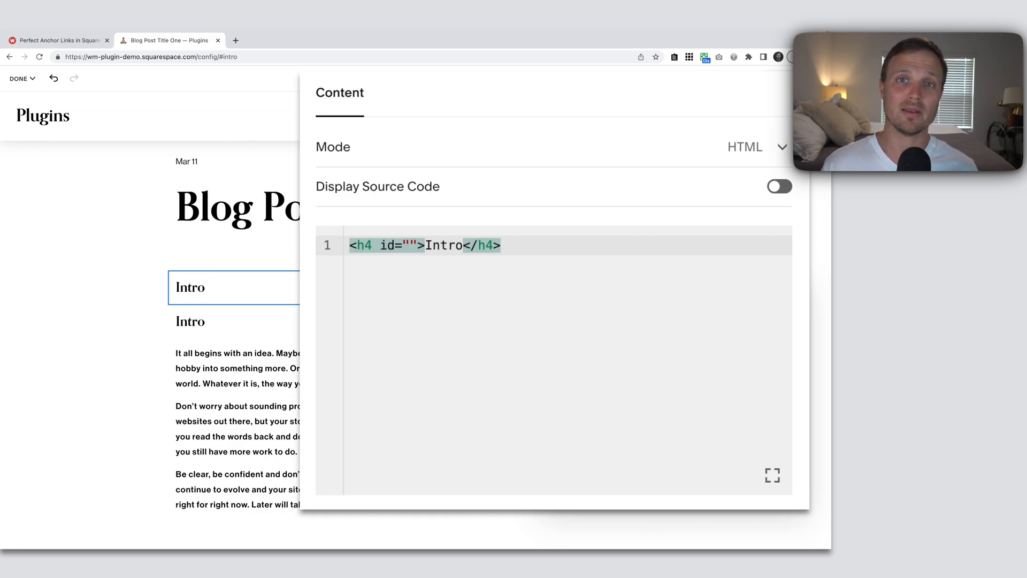
pyautogui.click(409, 245)
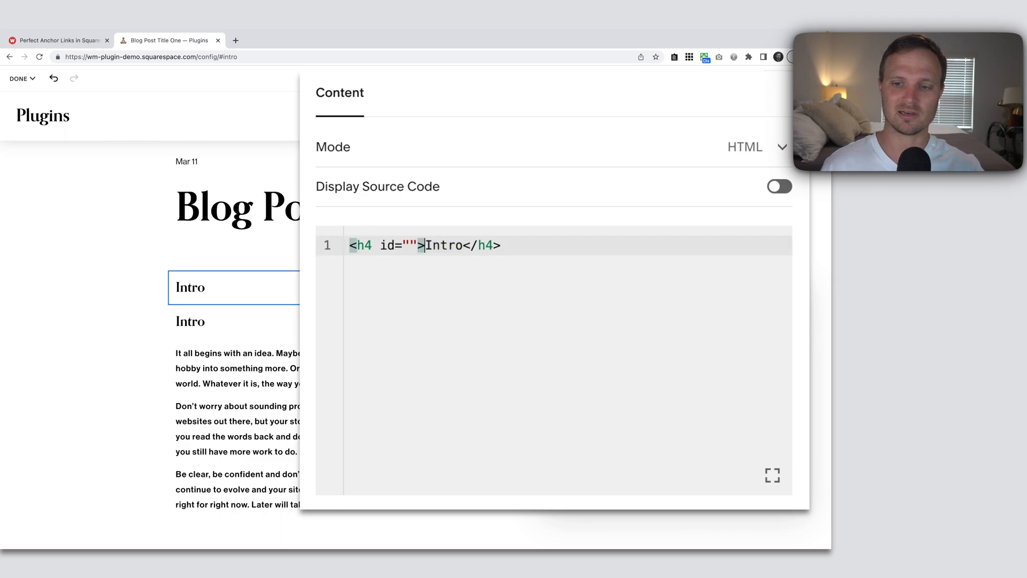
pyautogui.click(413, 245)
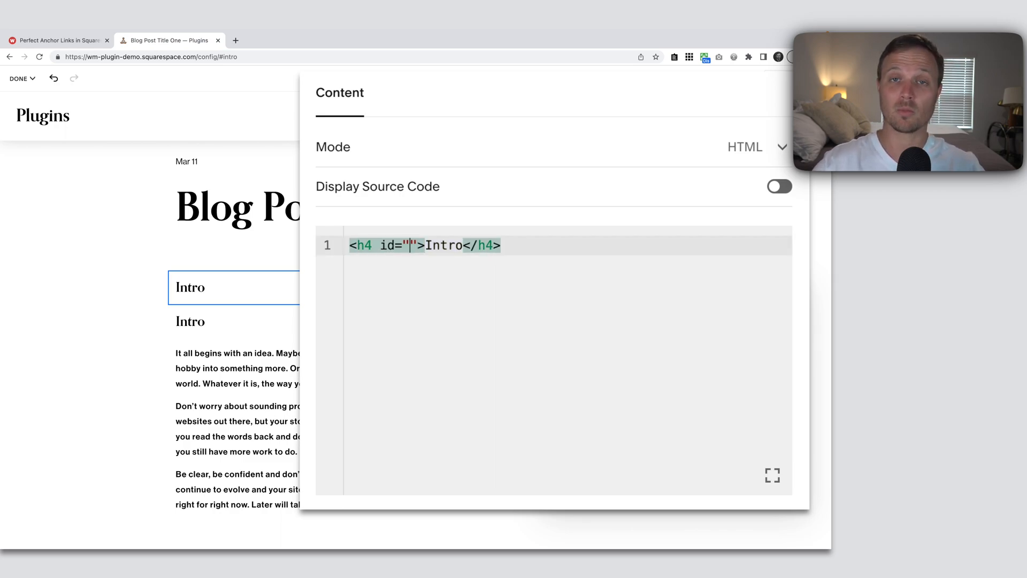
pyautogui.write('intro')
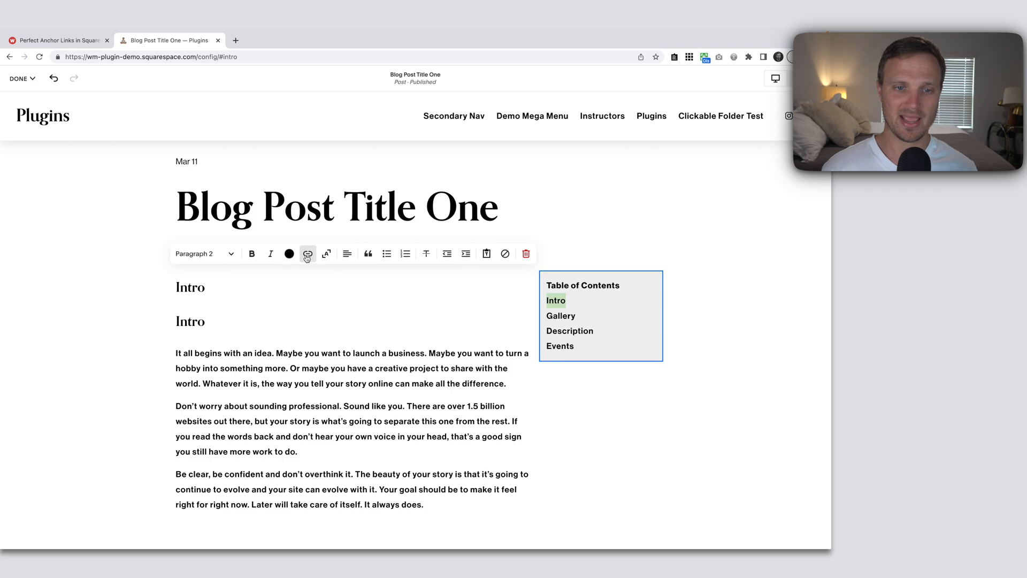
# Step: Link the selected Intro table-of-contents text to the #intro anchor
pyautogui.click(307, 254)
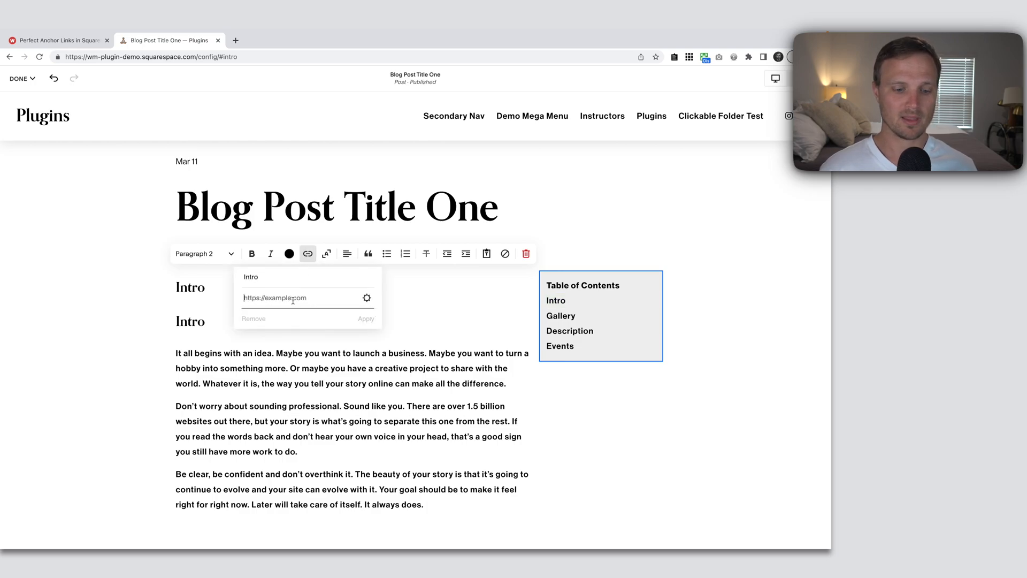
pyautogui.write('#')
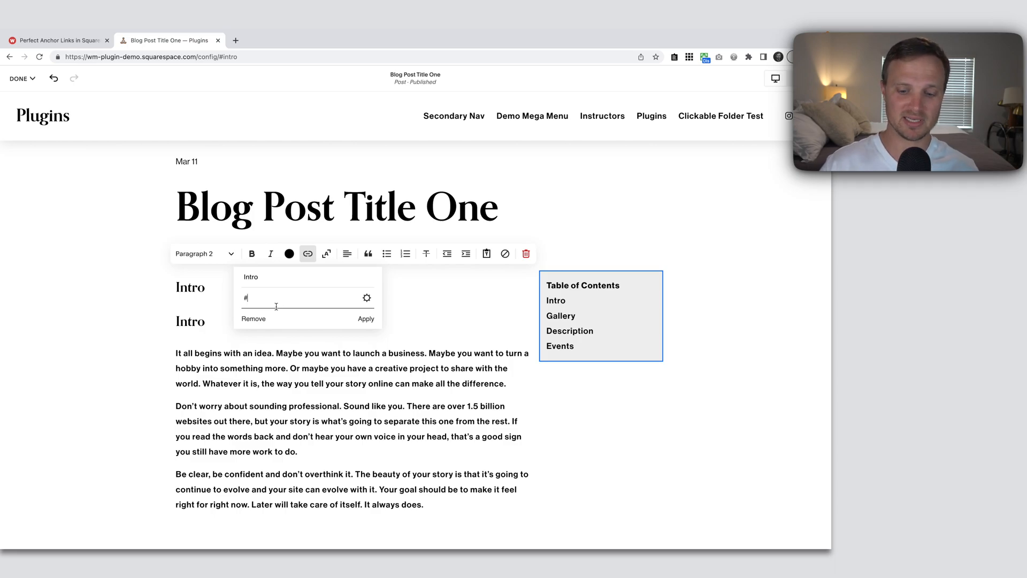
pyautogui.write('intro')
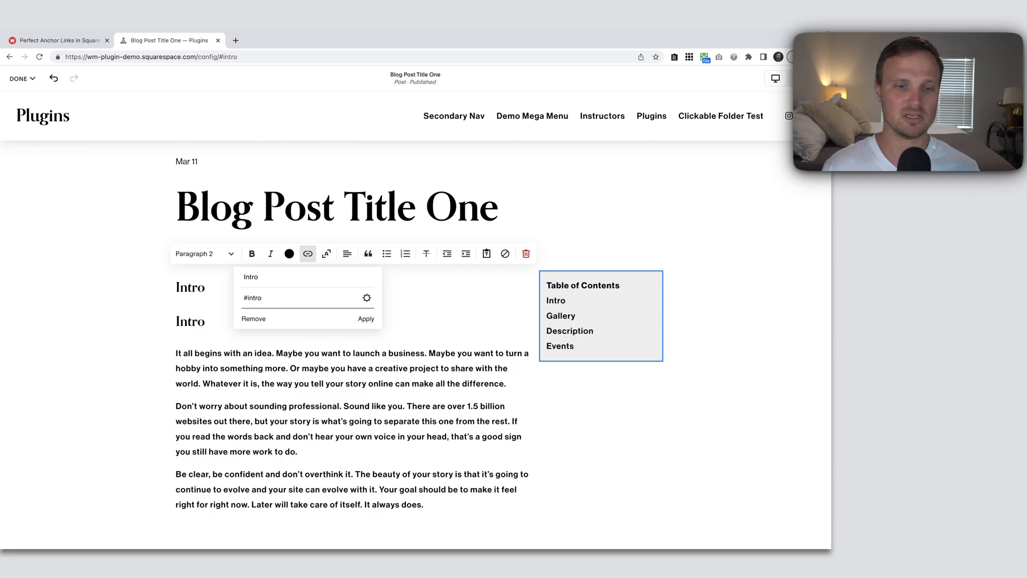
pyautogui.click(366, 319)
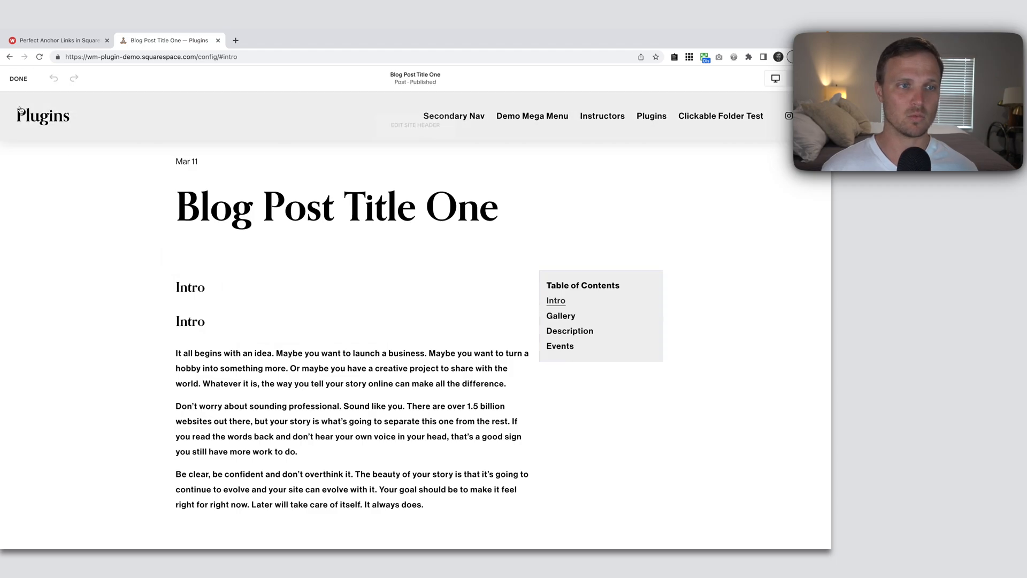
# Step: Save the post and confirm the Intro link scrolls to the new Intro heading
pyautogui.click(19, 78)
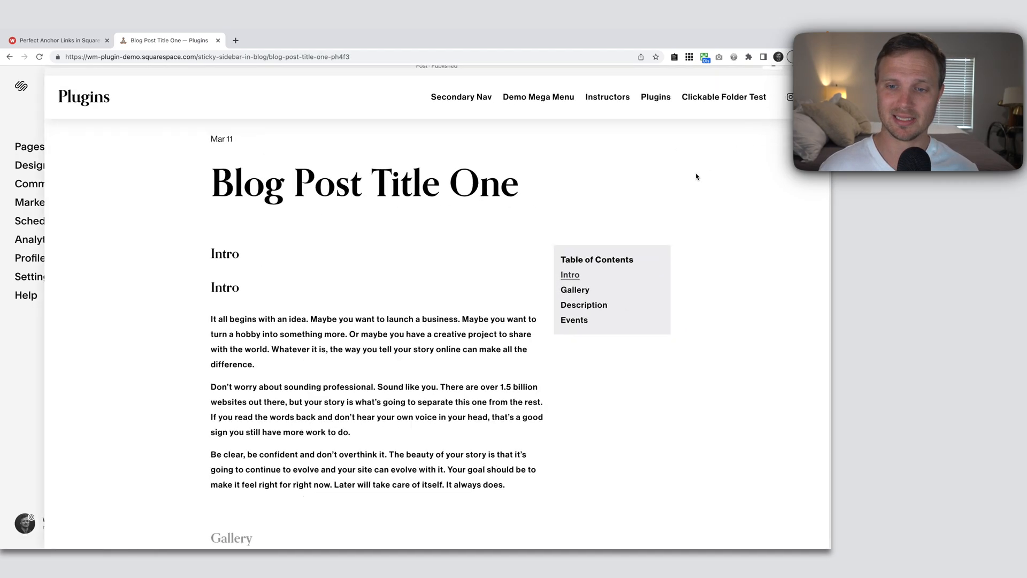
pyautogui.click(570, 275)
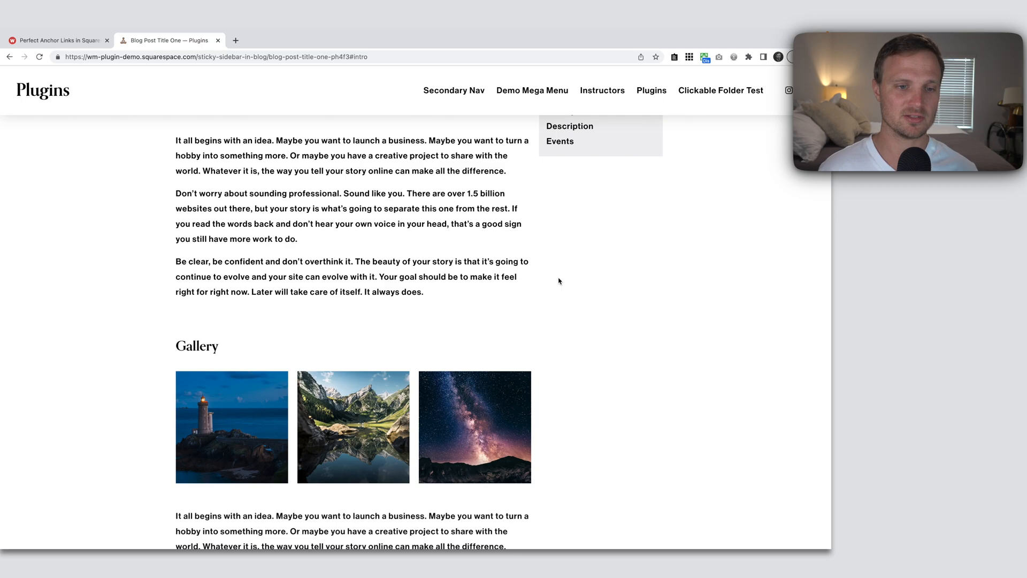
pyautogui.scroll(3)
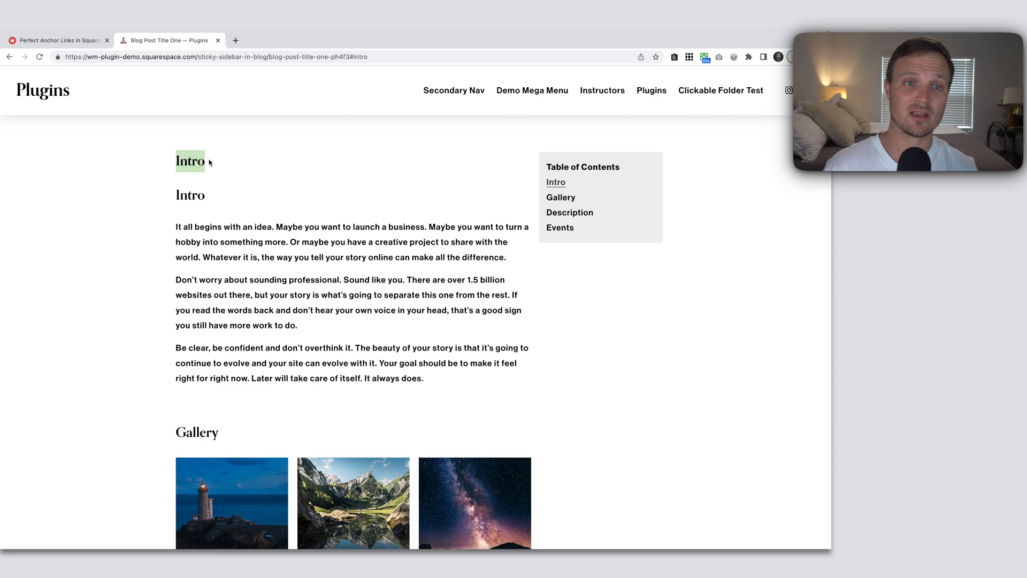
pyautogui.moveTo(208, 68)
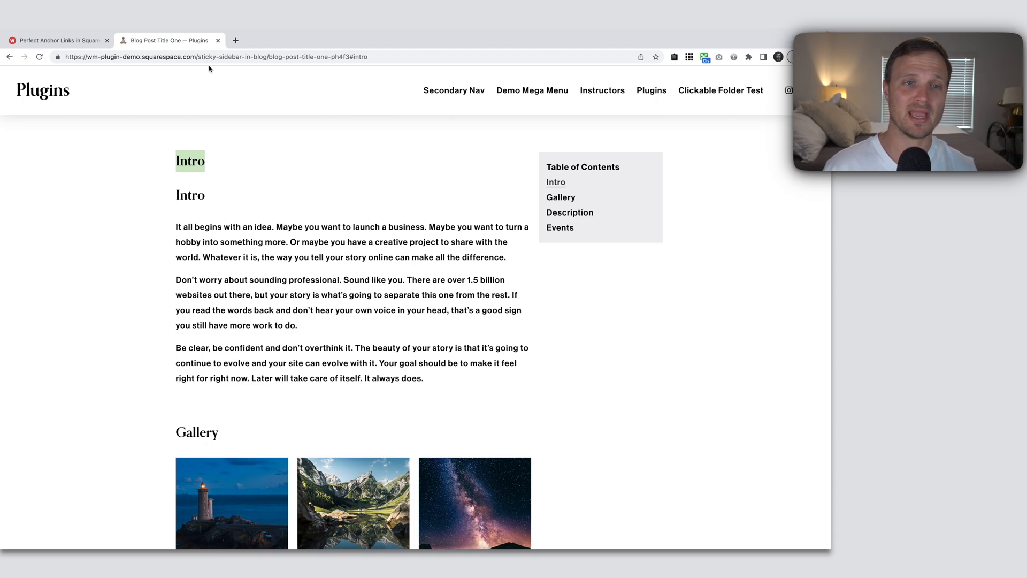
pyautogui.moveTo(239, 222)
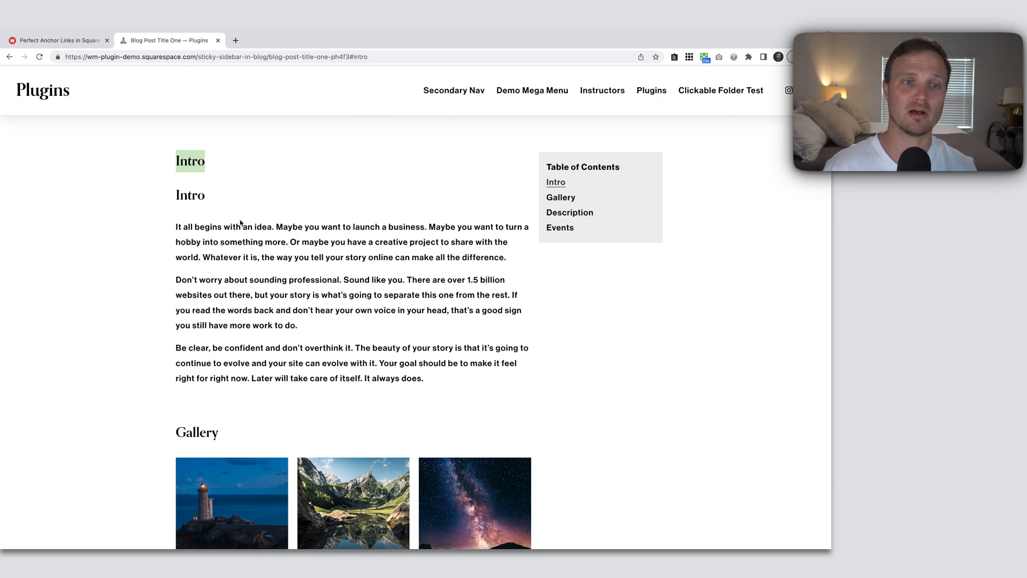
pyautogui.scroll(-3)
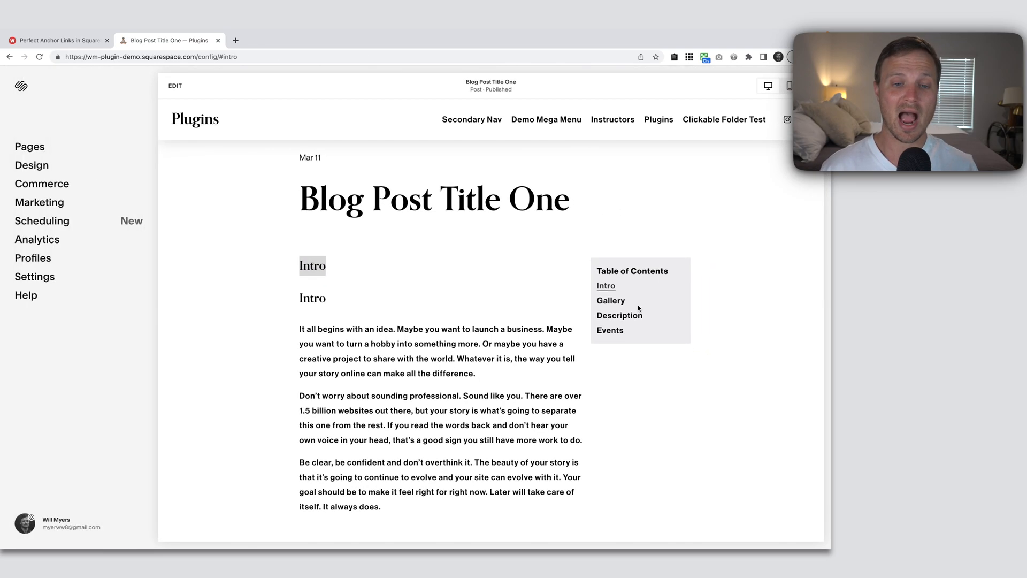
# Step: Reopen the post for editing and insert a Code block above the gallery images
pyautogui.click(174, 86)
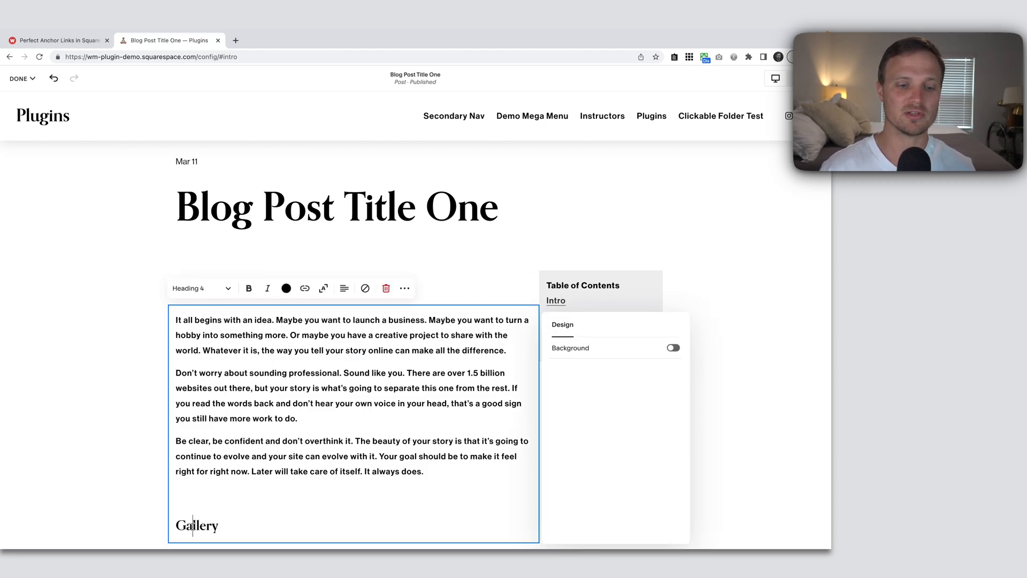
pyautogui.scroll(-3)
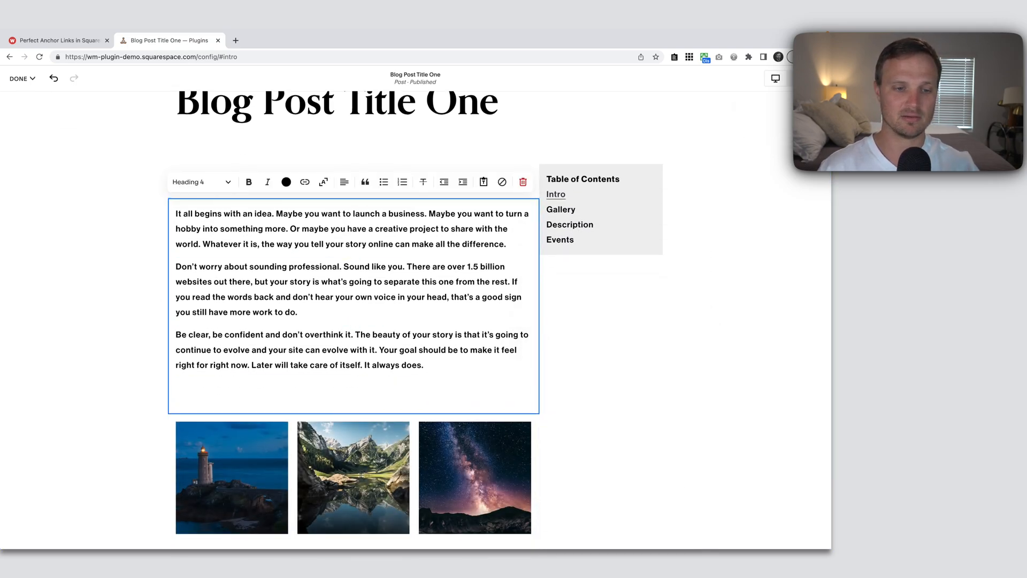
pyautogui.click(353, 414)
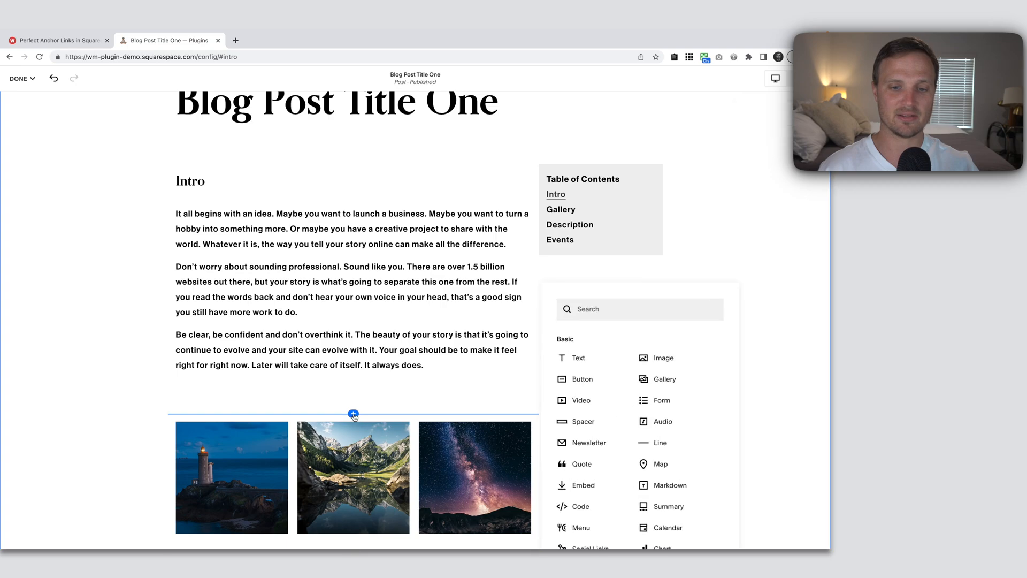
pyautogui.click(579, 506)
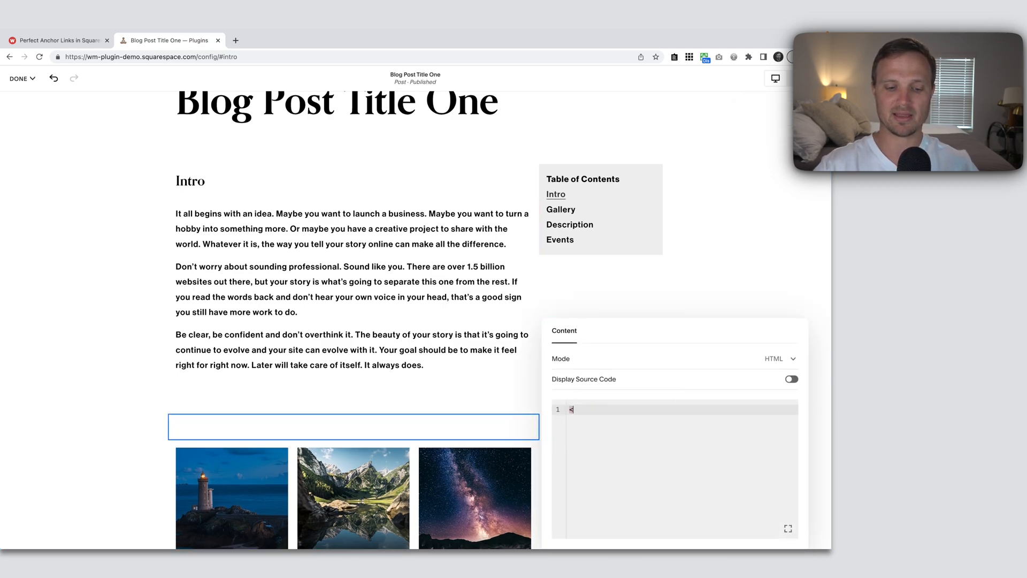
# Step: Enter <h4 id="gallery">Gallery</h4> as the code block's HTML
pyautogui.write('<h4>')
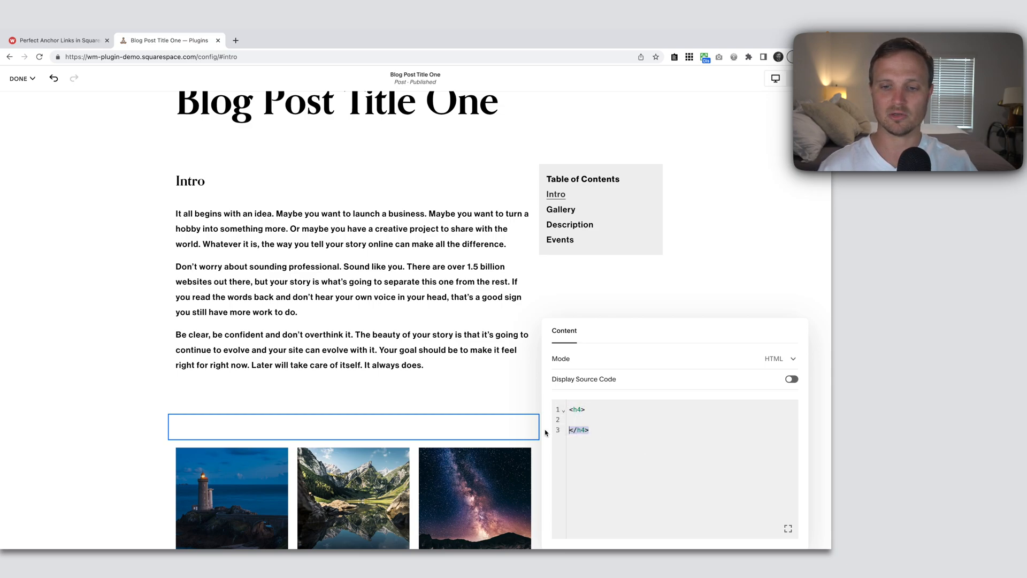
pyautogui.click(602, 420)
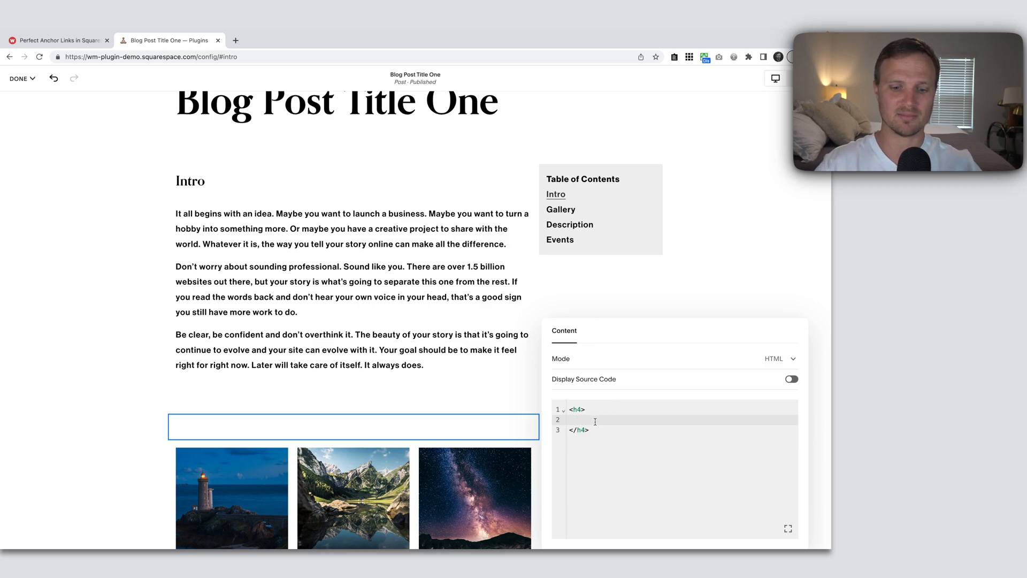
pyautogui.write('Gallery')
pyautogui.click(683, 409)
pyautogui.write(' id="')
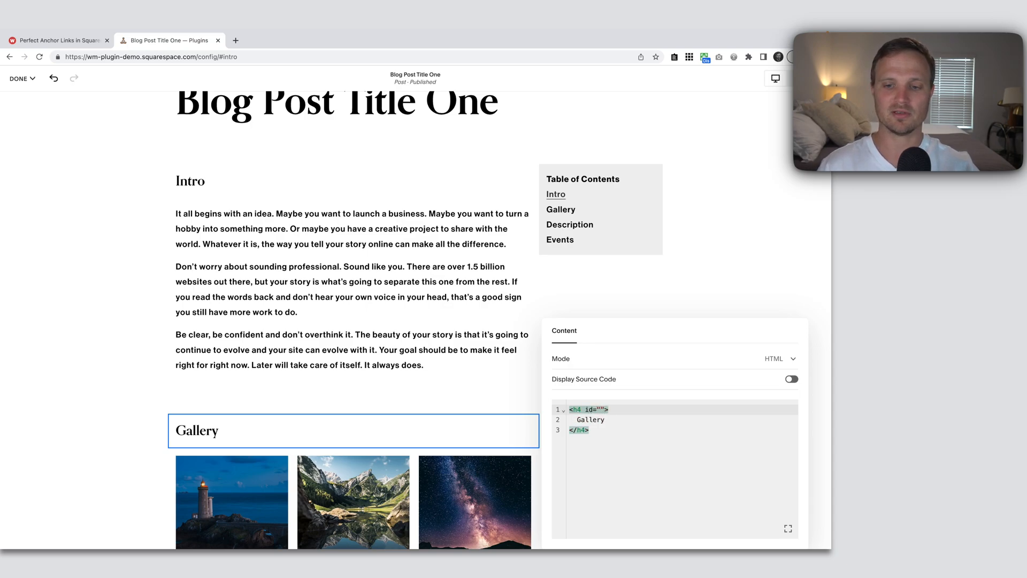
pyautogui.write('gall')
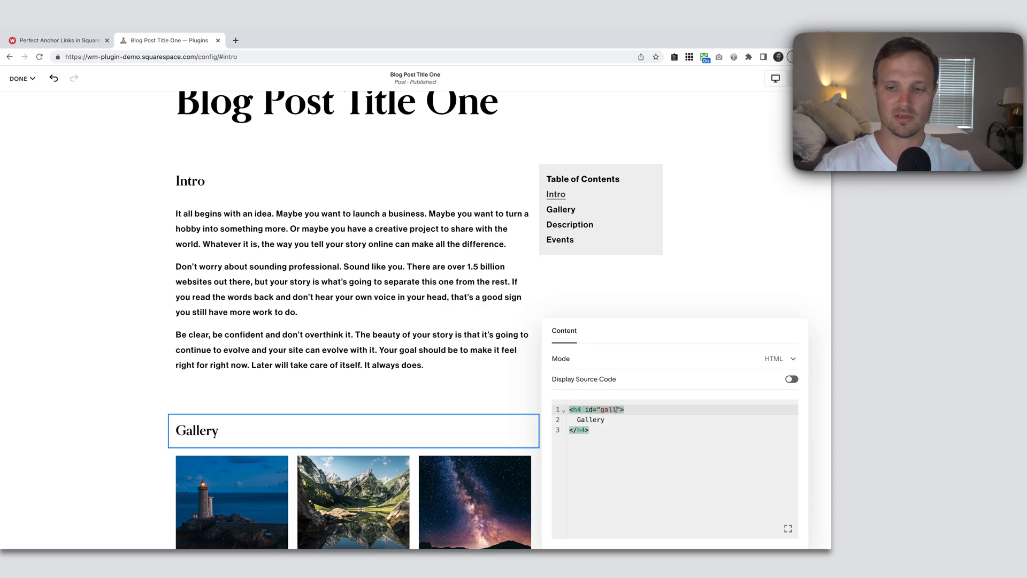
pyautogui.write('ery')
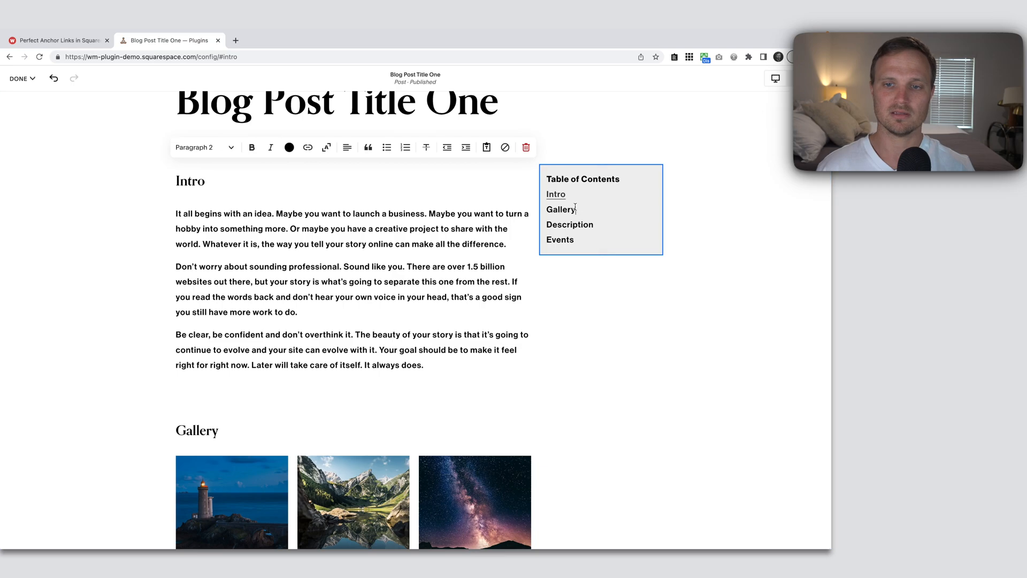
# Step: Link the Gallery table-of-contents text to the #gallery anchor
pyautogui.click(307, 147)
pyautogui.write('#')
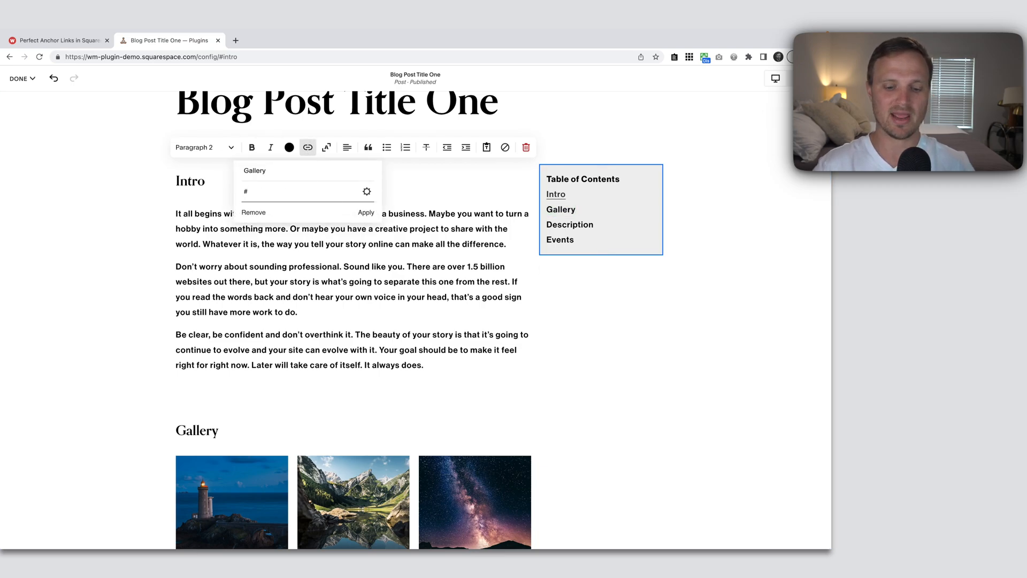
pyautogui.write('gallery')
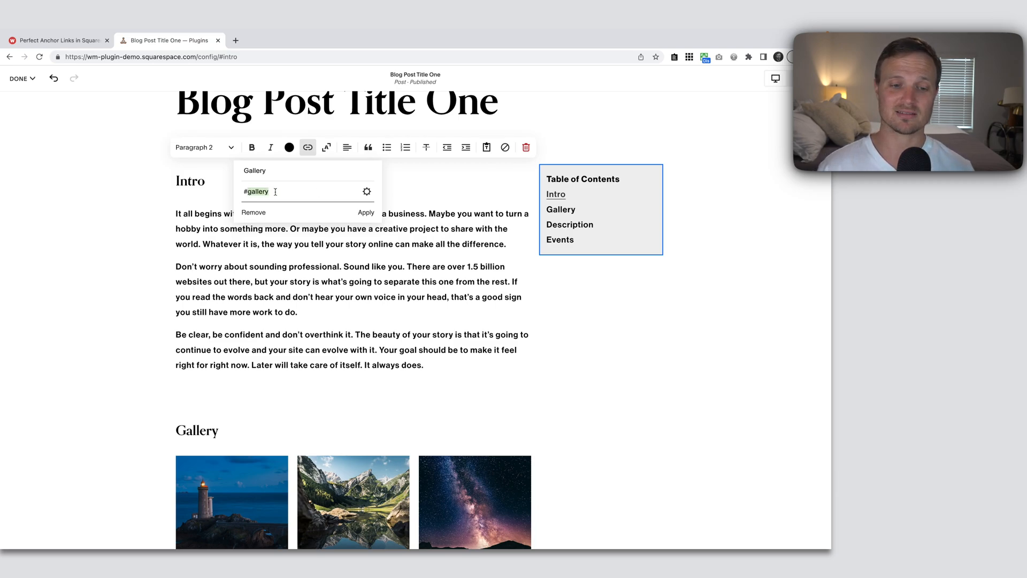
pyautogui.moveTo(216, 448)
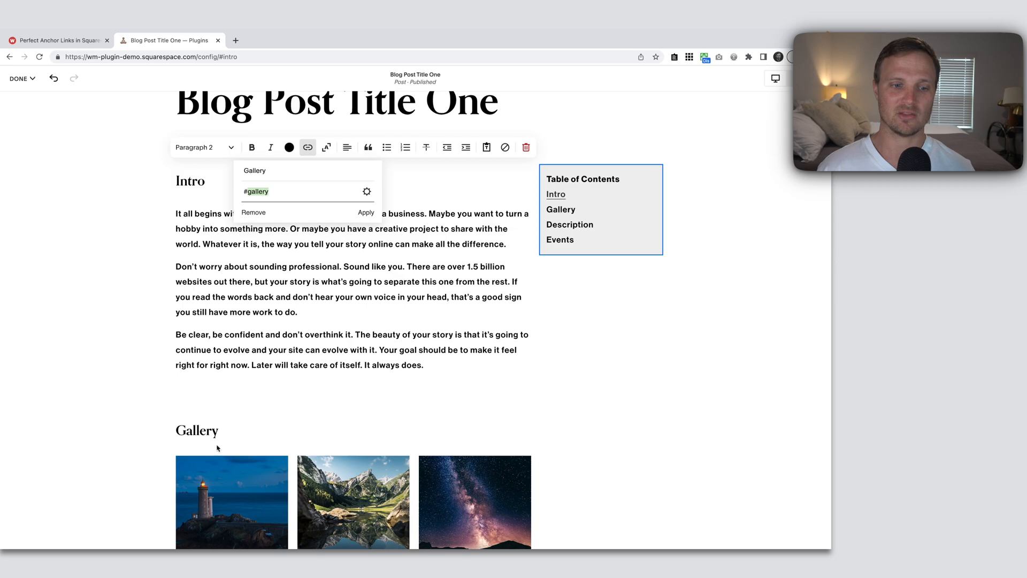
pyautogui.click(366, 211)
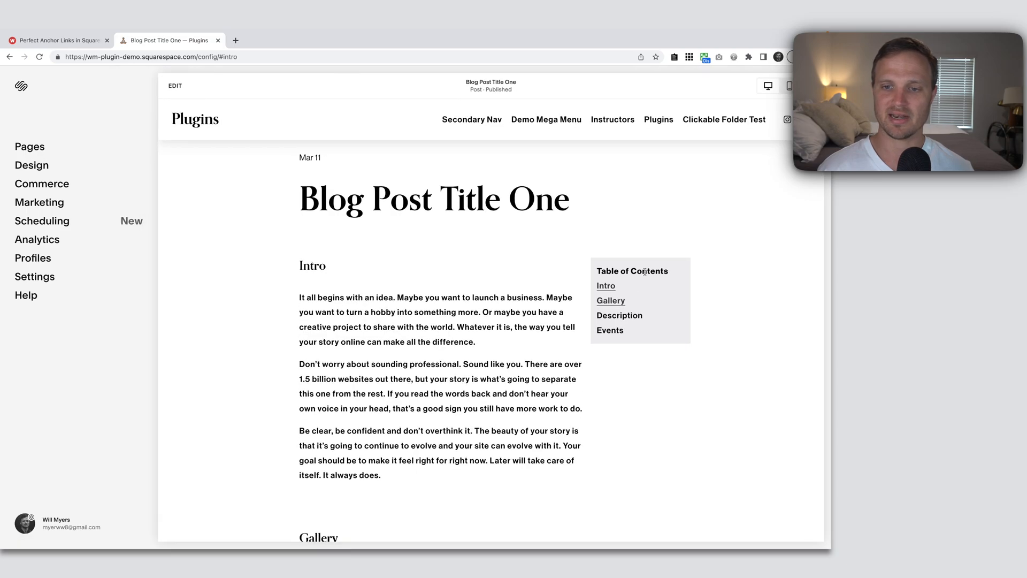
# Step: Scroll through the post preview before viewing the live page
pyautogui.scroll(-3)
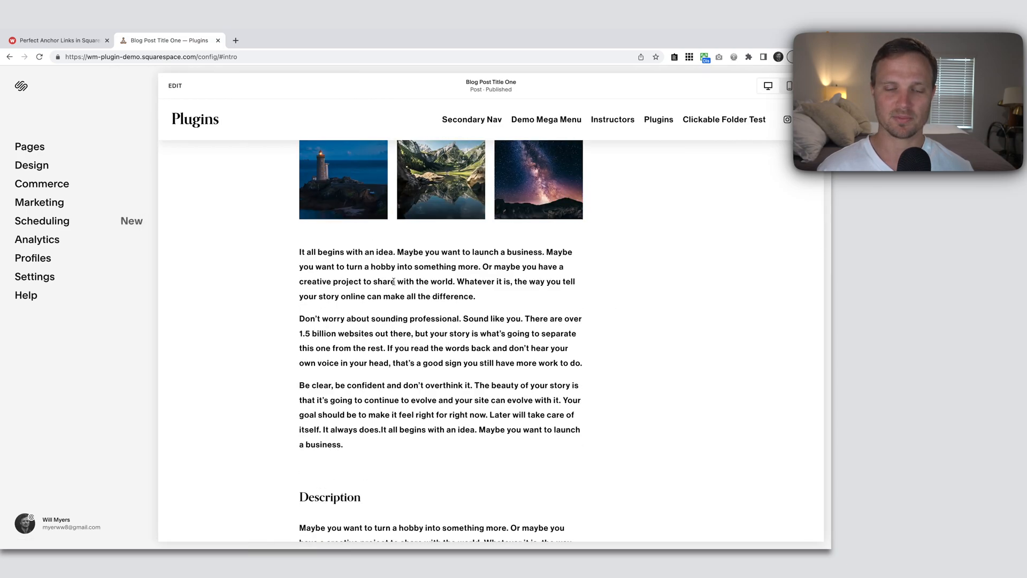
pyautogui.scroll(3)
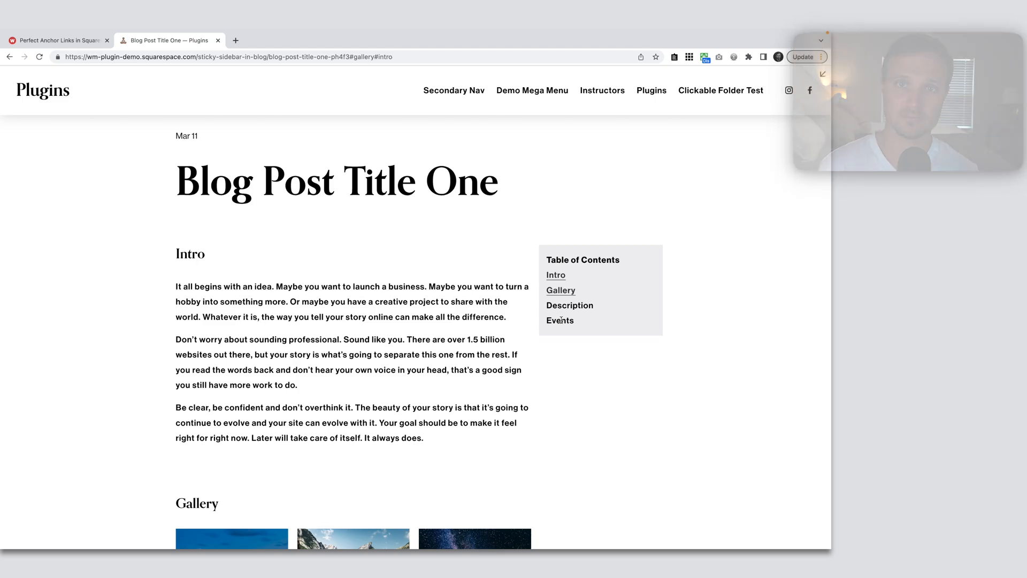
# Step: Test the Gallery table-of-contents jump on the live post and return to the site editor
pyautogui.click(803, 57)
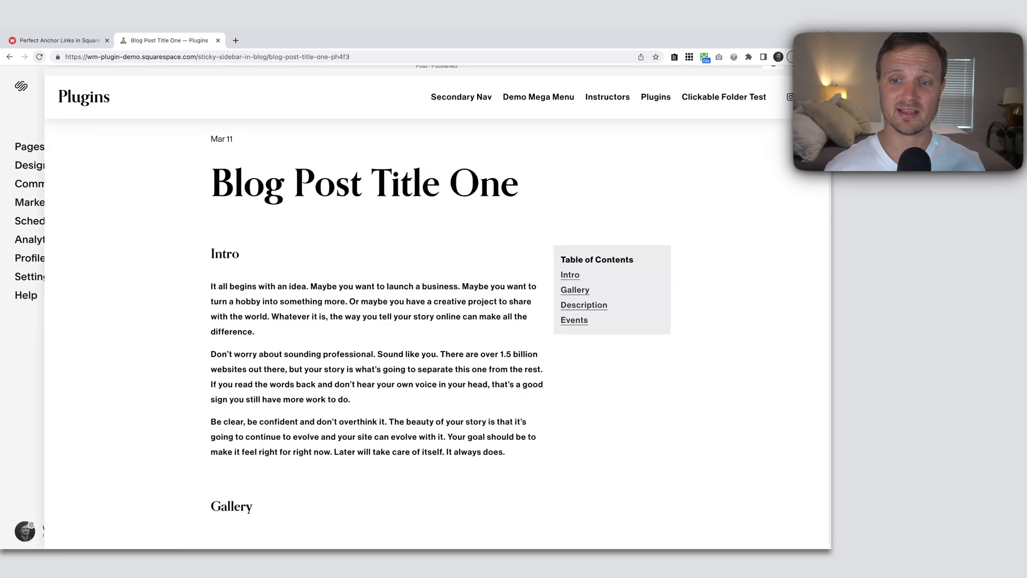
pyautogui.click(569, 275)
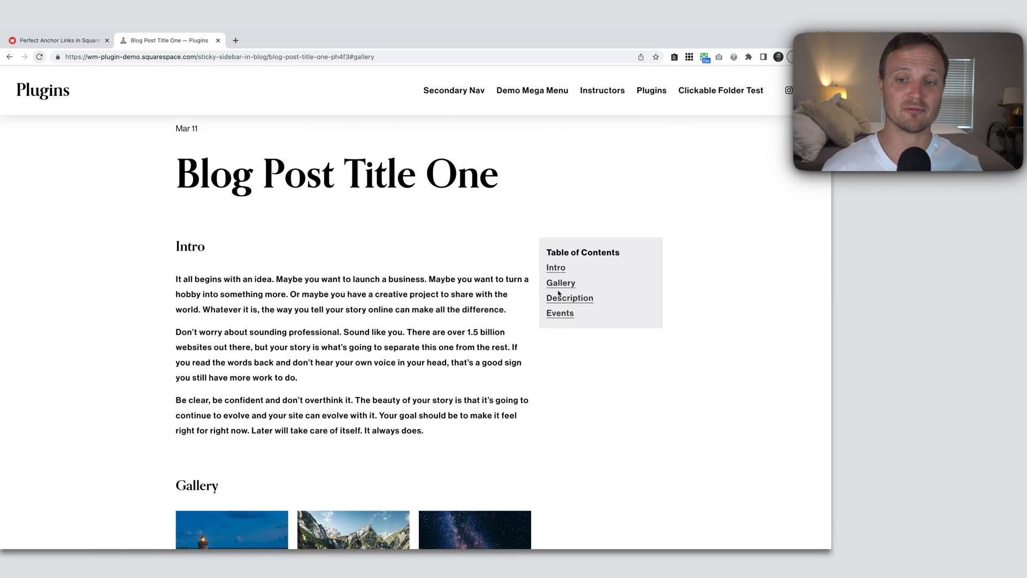
pyautogui.click(570, 298)
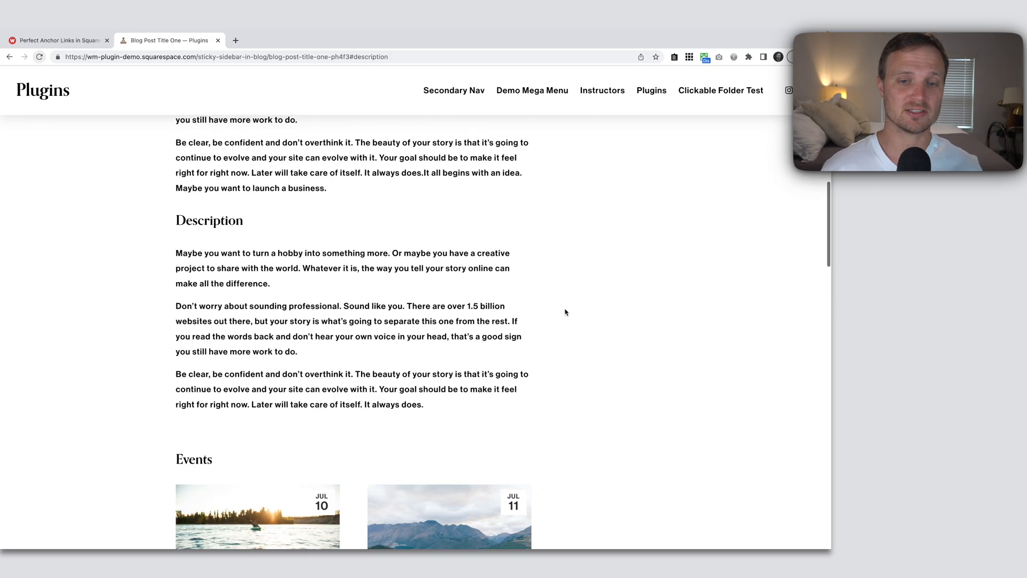
pyautogui.scroll(3)
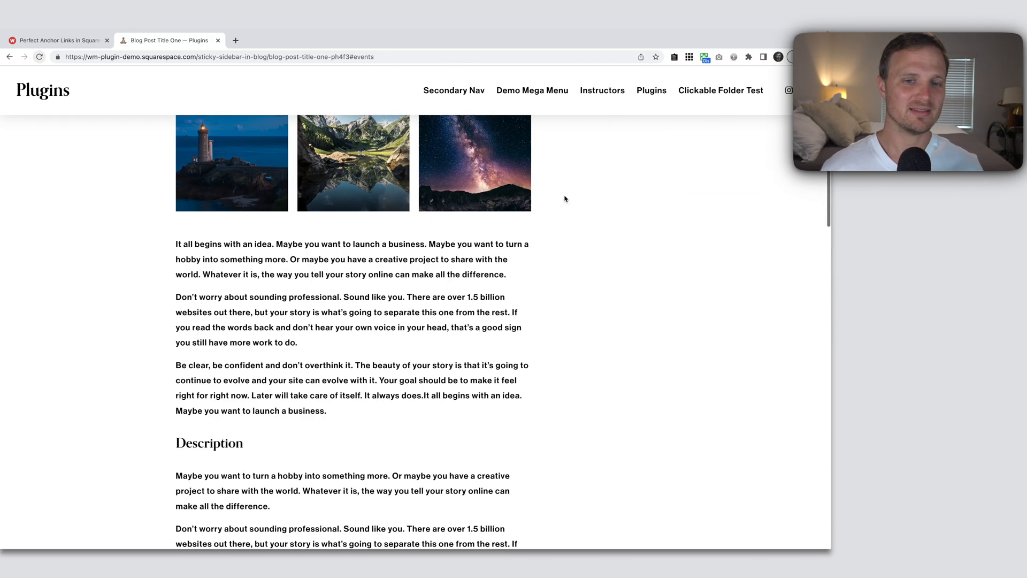
pyautogui.scroll(3)
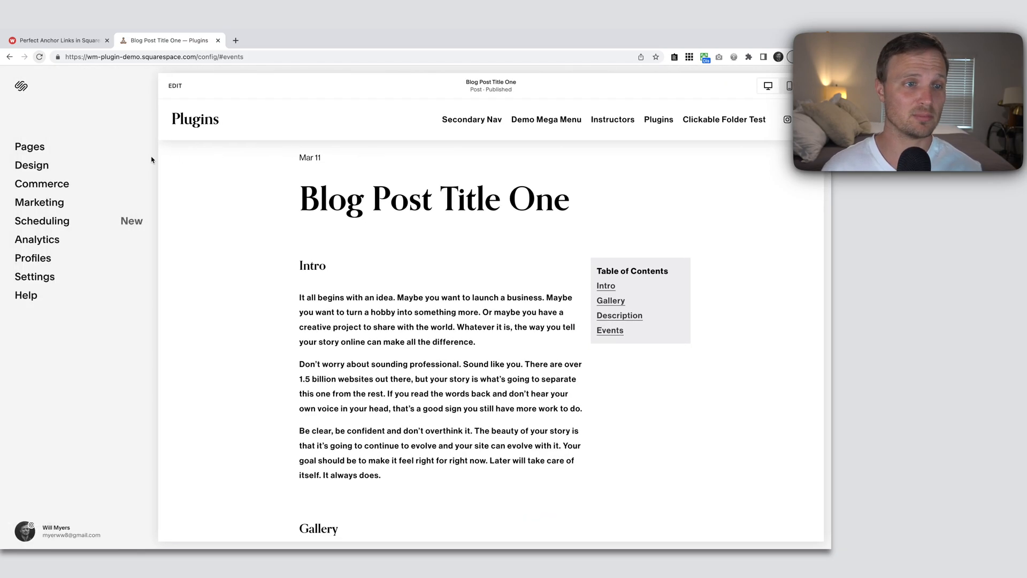
# Step: In Design > Custom CSS, add the rule html { scroll-behavior: smooth; }
pyautogui.click(31, 165)
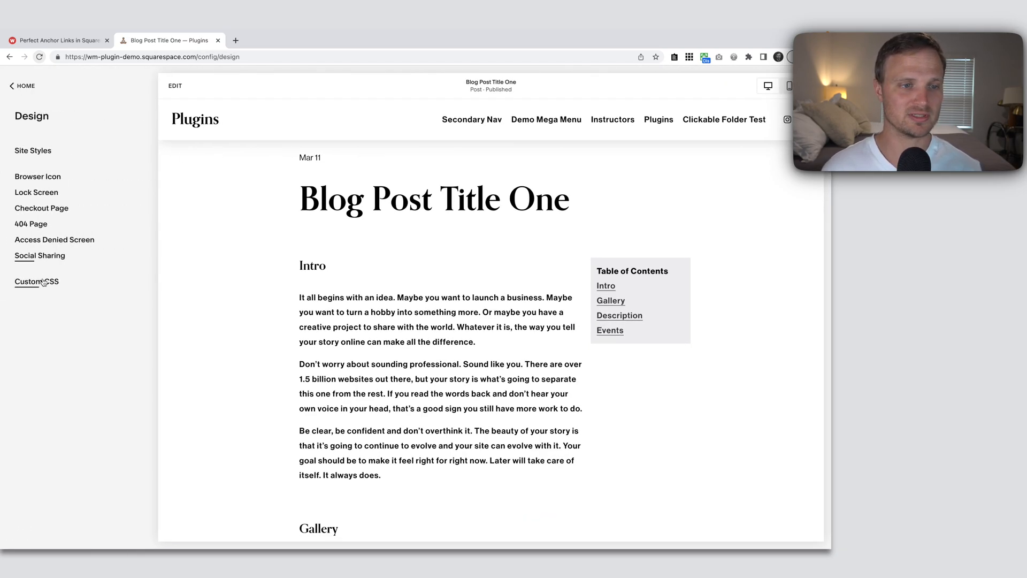
pyautogui.click(37, 281)
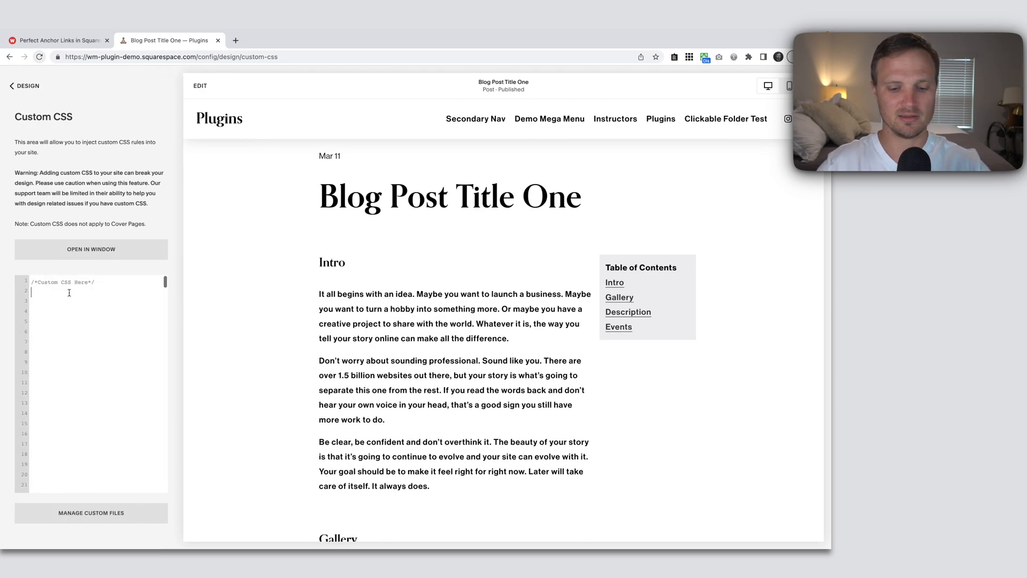
pyautogui.write('html {')
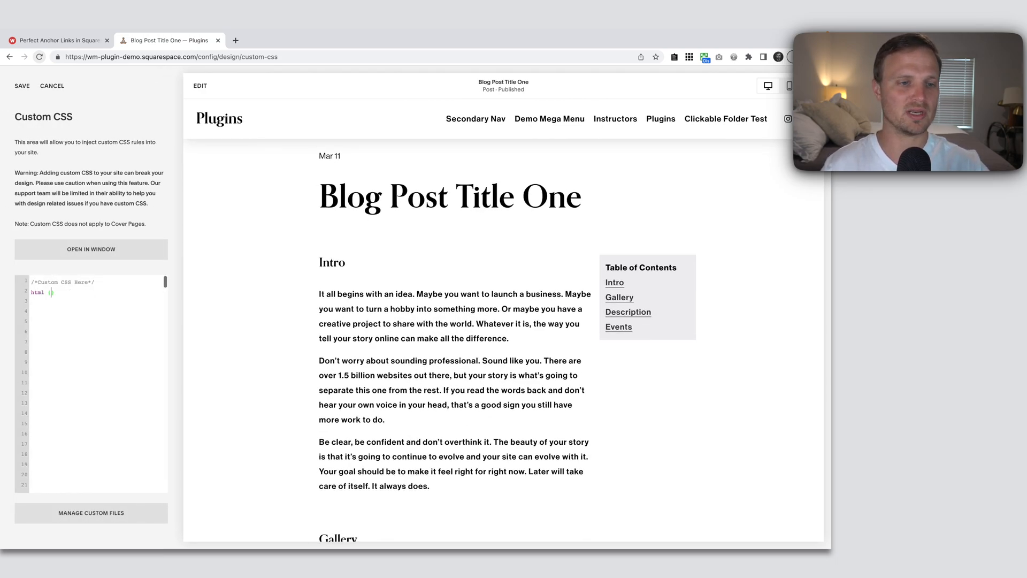
pyautogui.write('{')
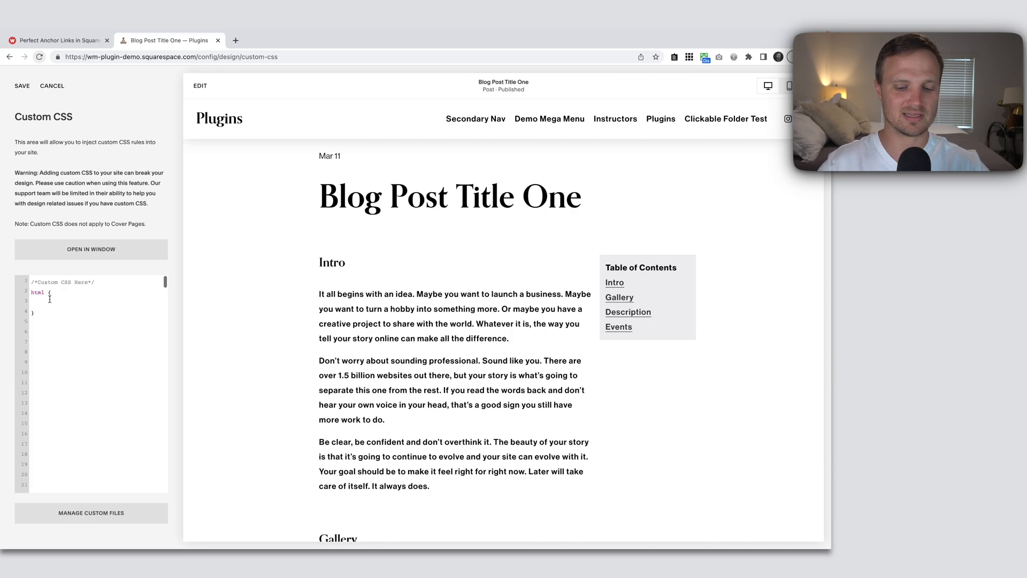
pyautogui.write('scroll')
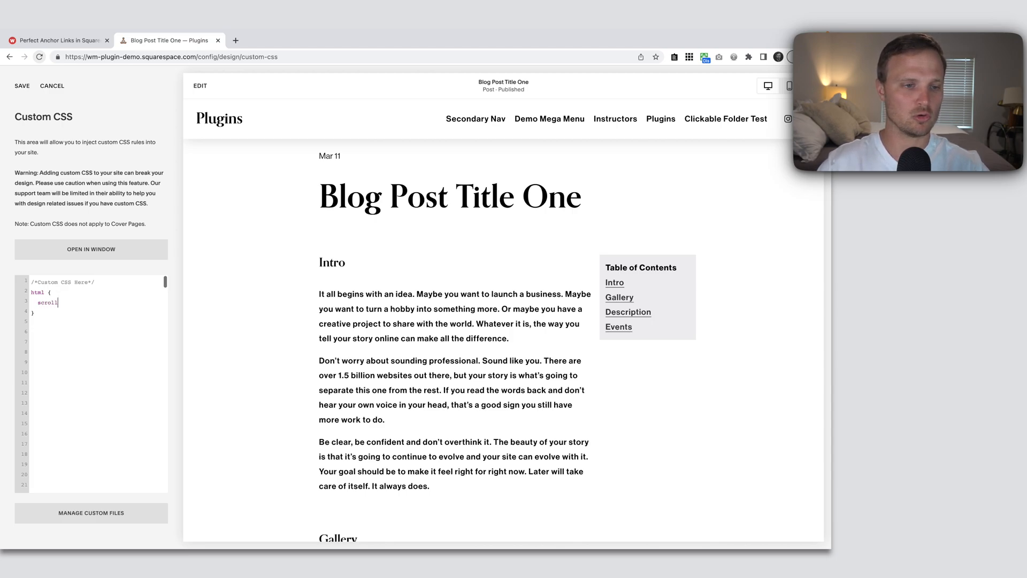
pyautogui.write('-behavior:')
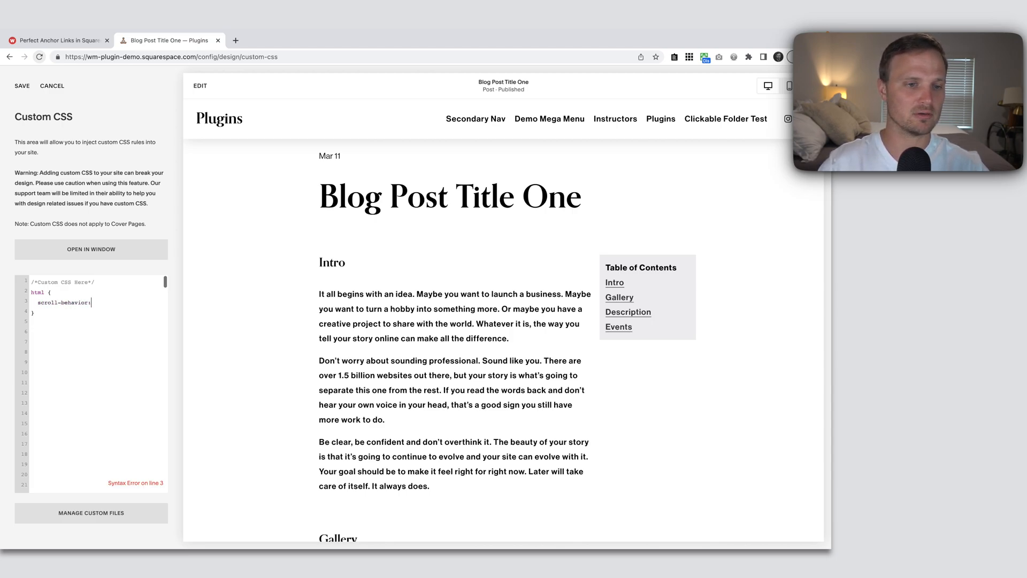
pyautogui.write('smooth;')
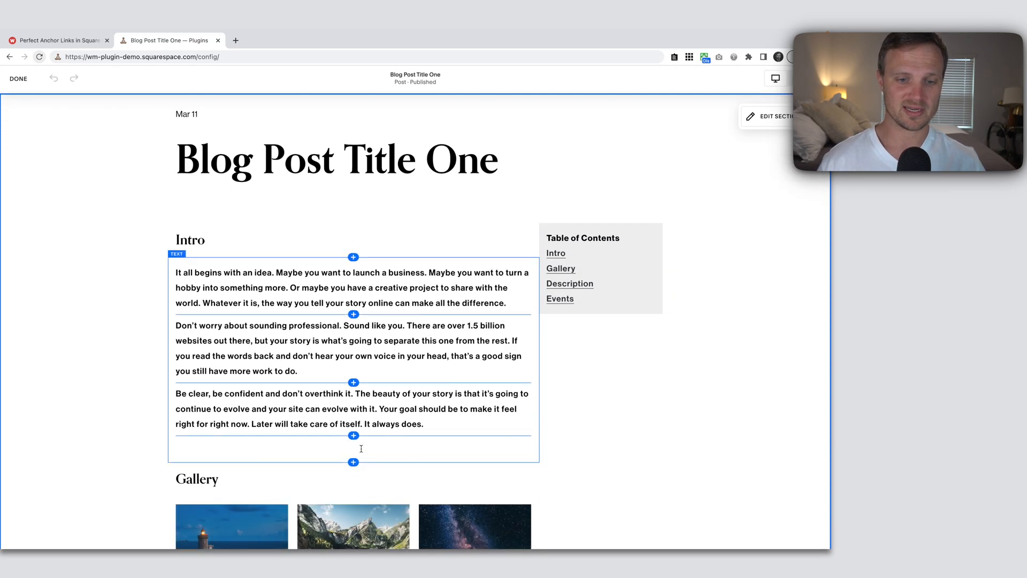
# Step: Add a code block under the Intro text containing <div id="anchor"></div> in HTML mode
pyautogui.click(353, 461)
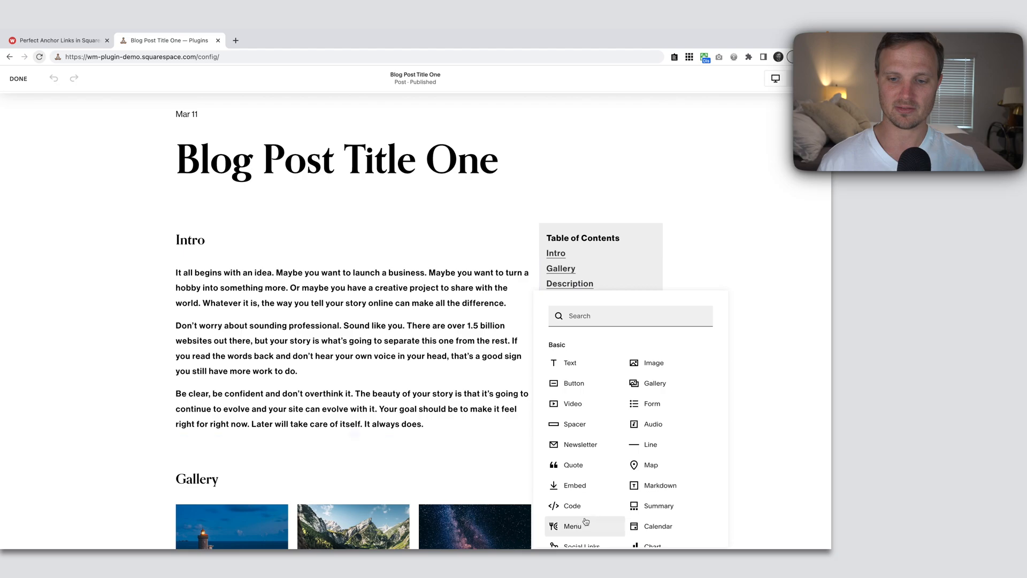
pyautogui.click(571, 505)
pyautogui.write('<')
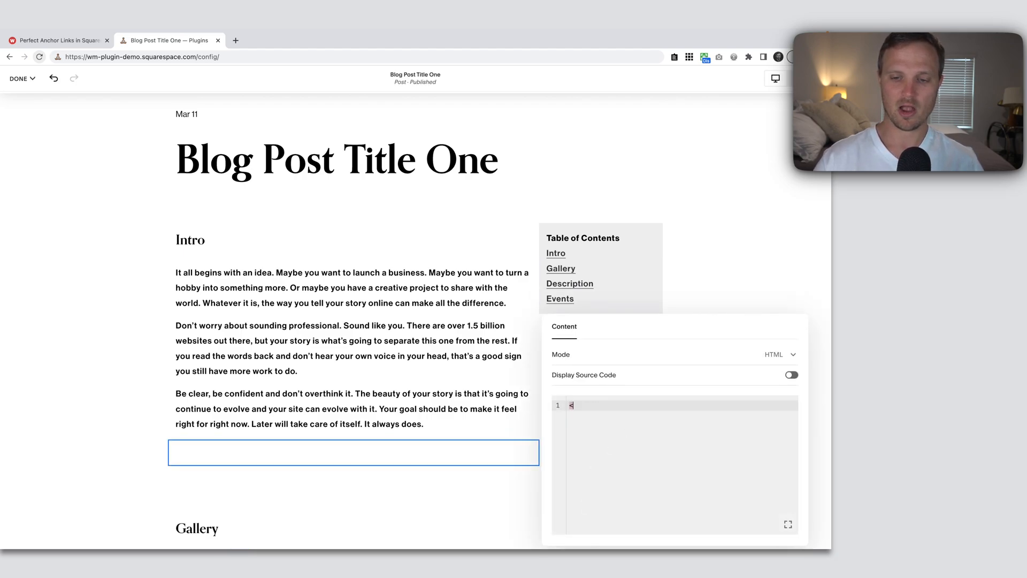
pyautogui.write('div></div>')
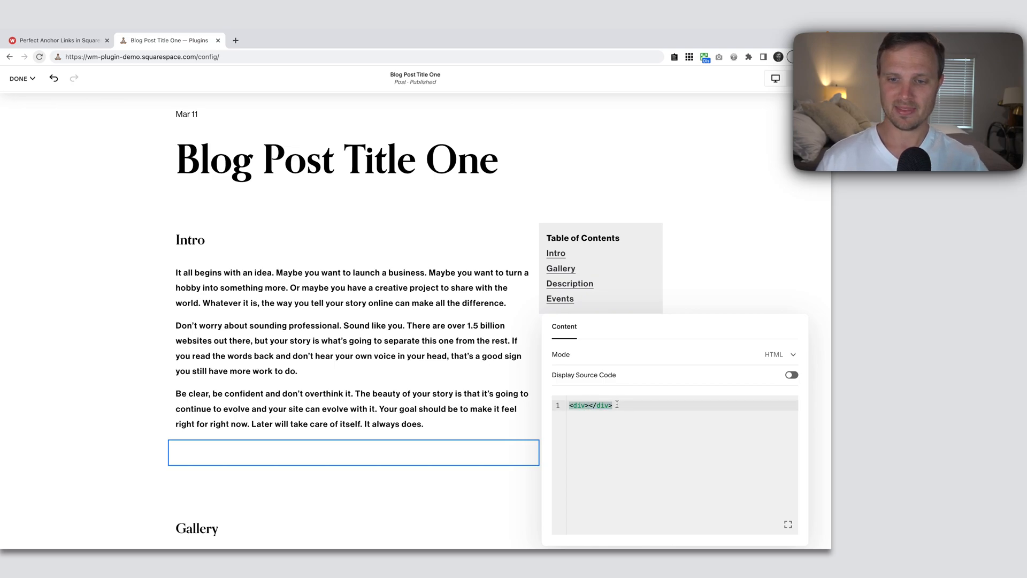
pyautogui.press('Return')
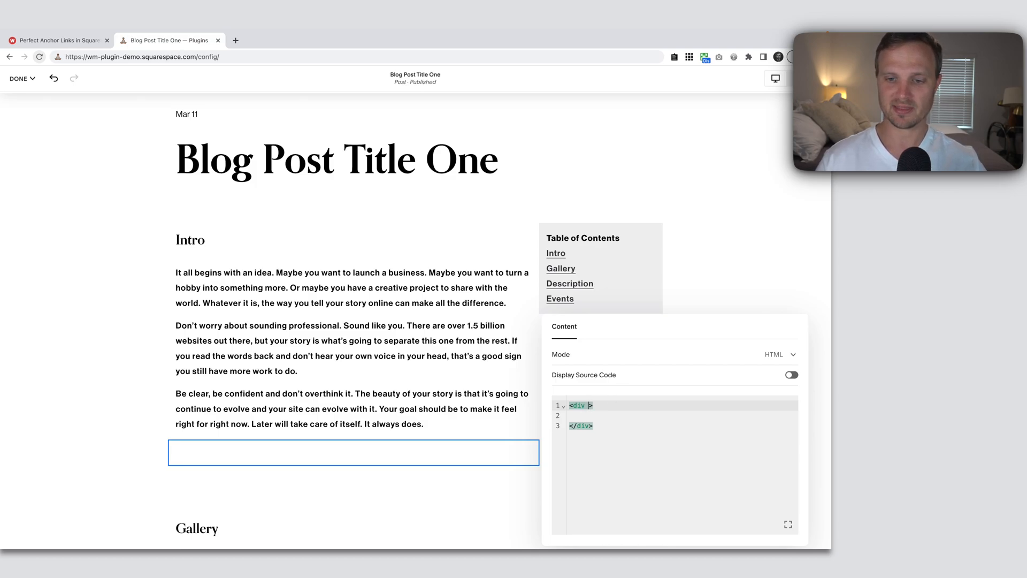
pyautogui.write('id')
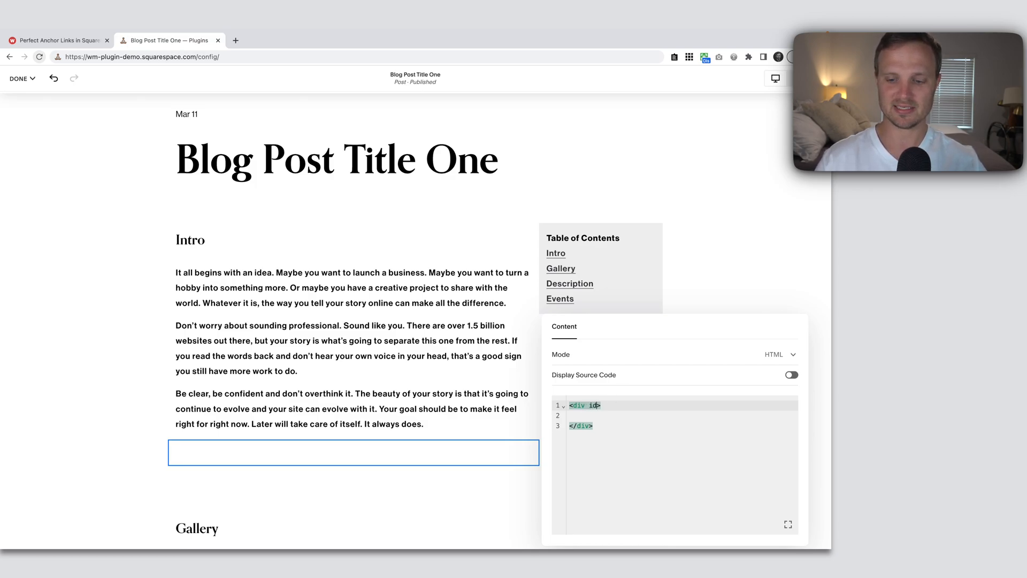
pyautogui.write('""')
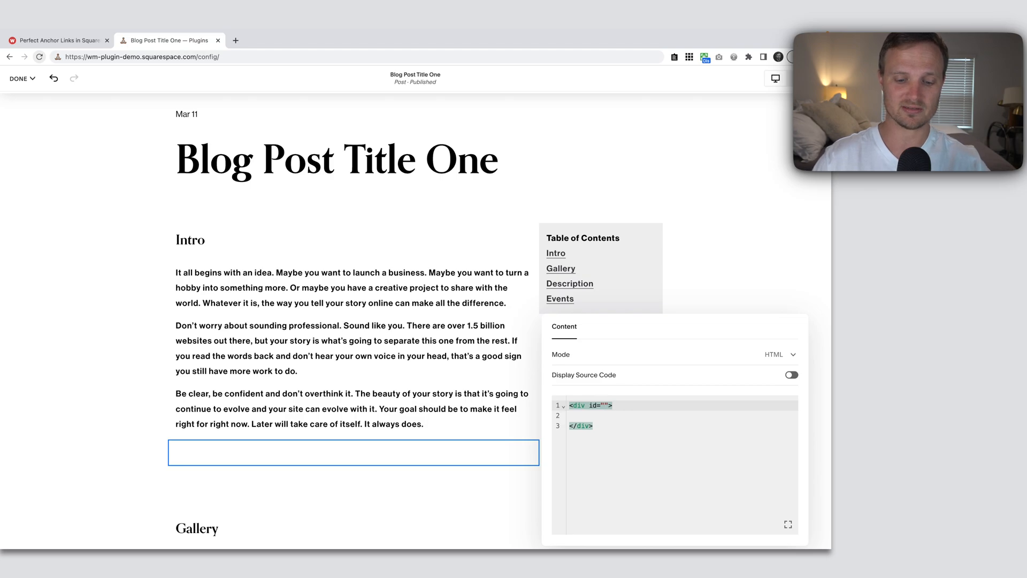
pyautogui.write('anc')
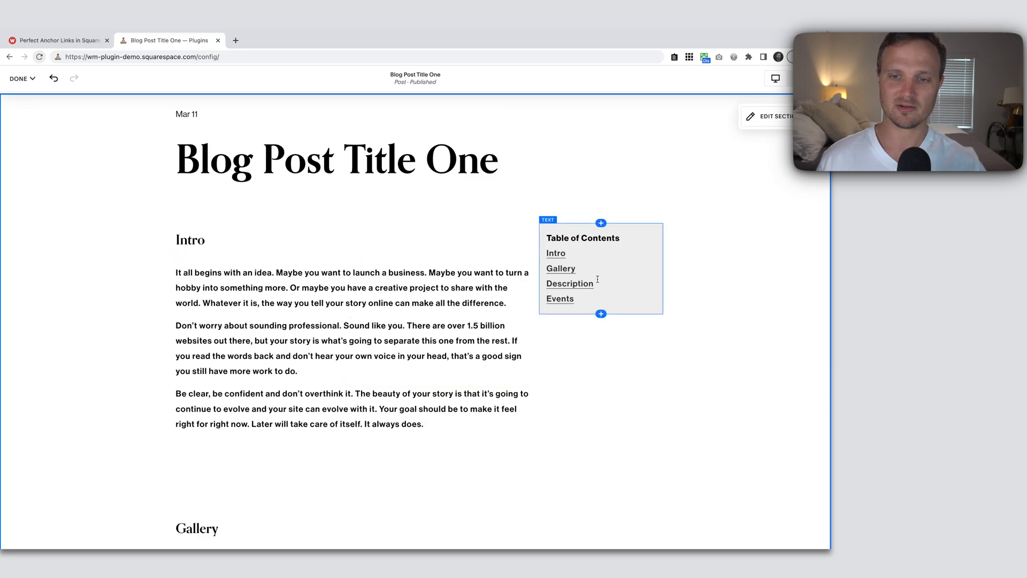
pyautogui.moveTo(571, 256)
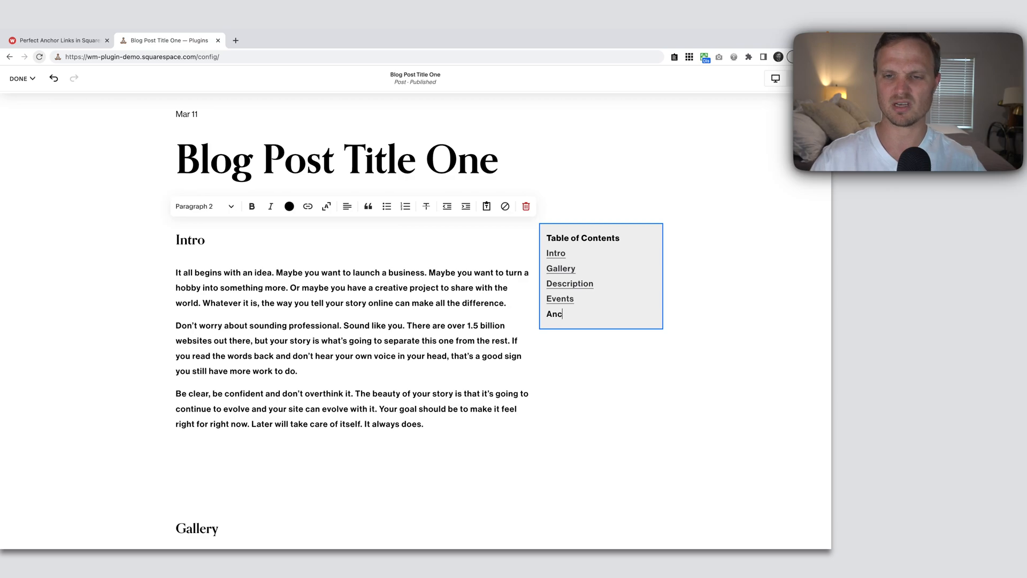
# Step: Finish the Anchor entry in the table of contents and link it to #anchor
pyautogui.write('hor')
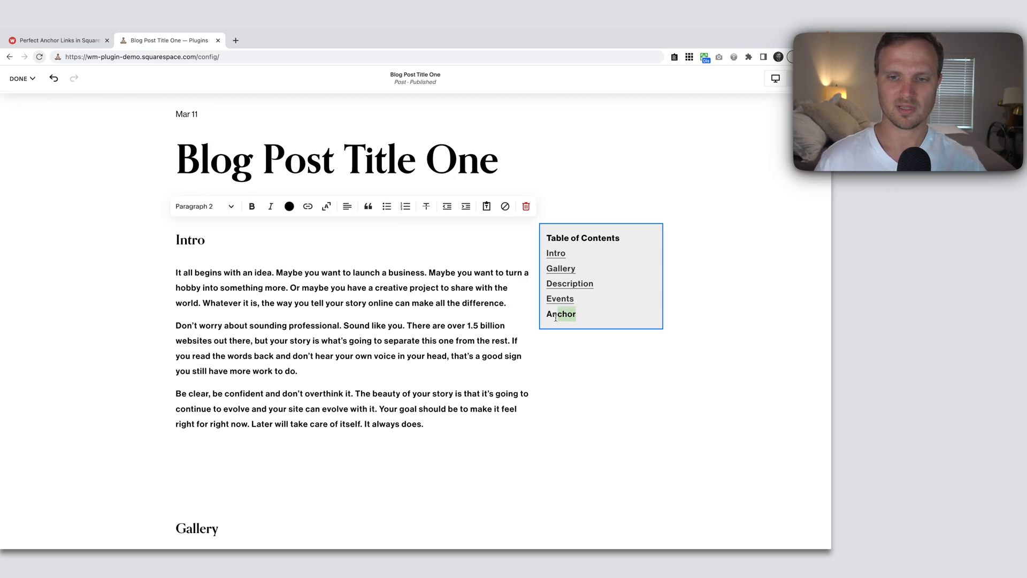
pyautogui.click(308, 205)
pyautogui.write('#')
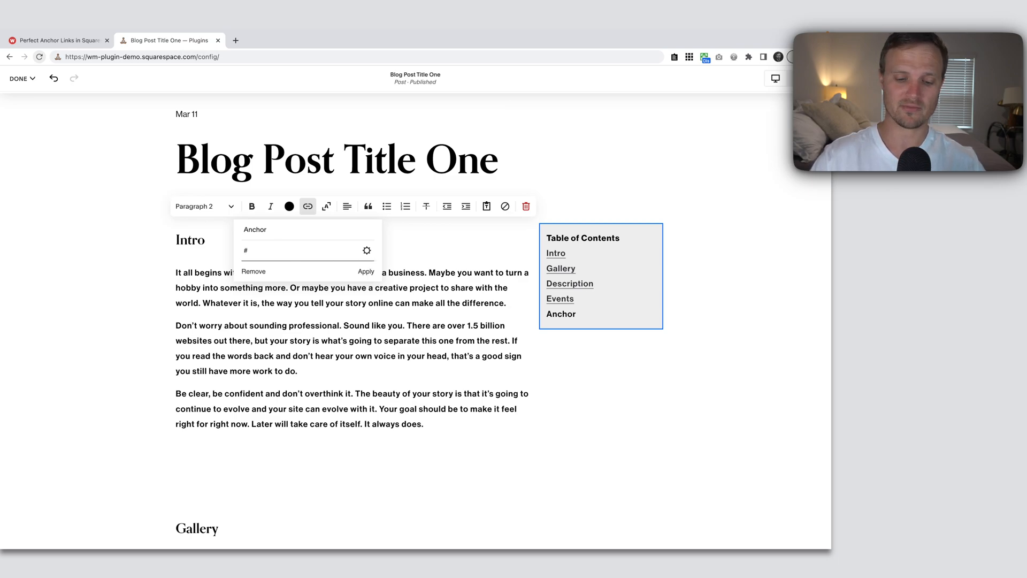
pyautogui.write('anchor')
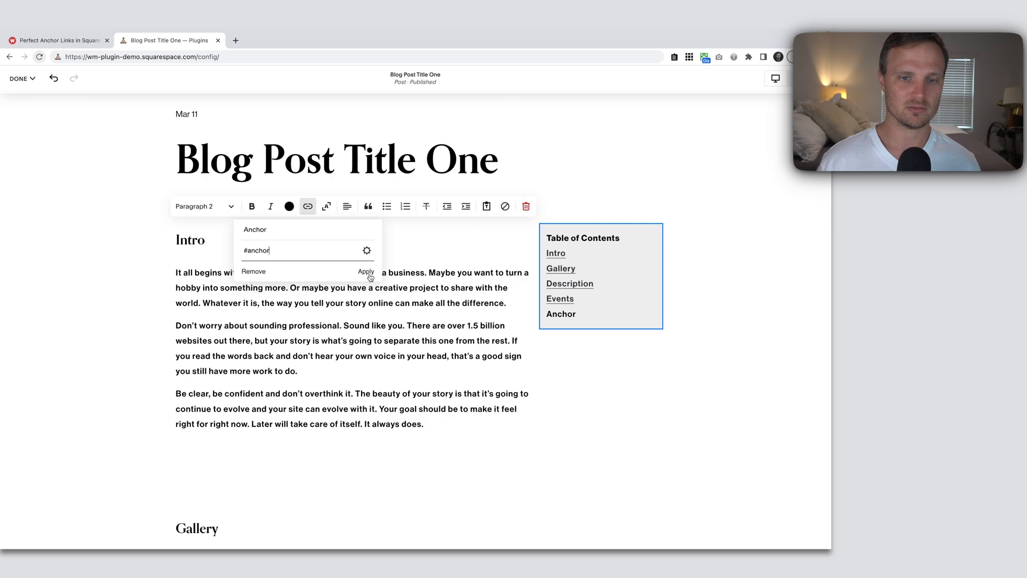
pyautogui.click(366, 271)
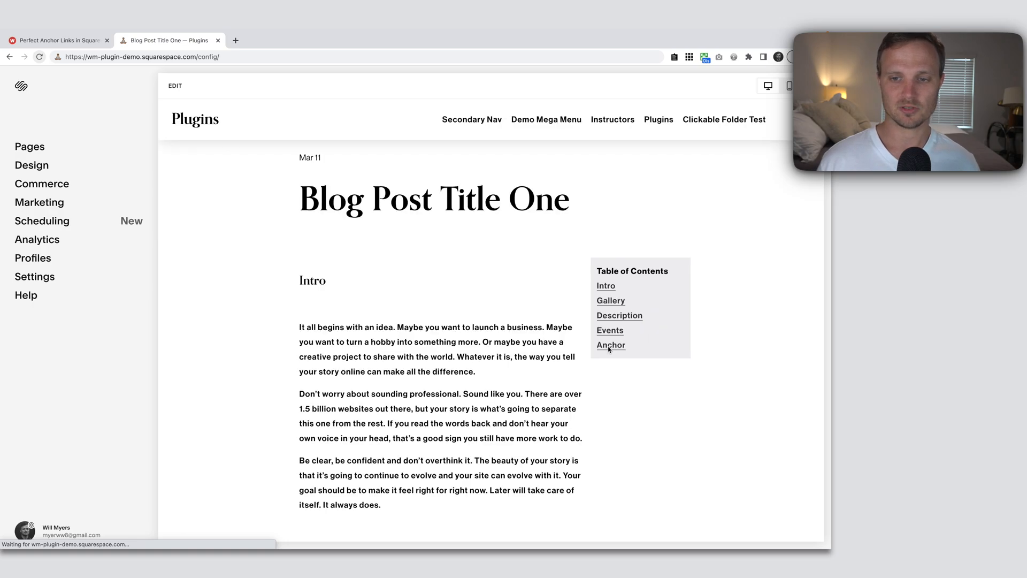
pyautogui.click(610, 301)
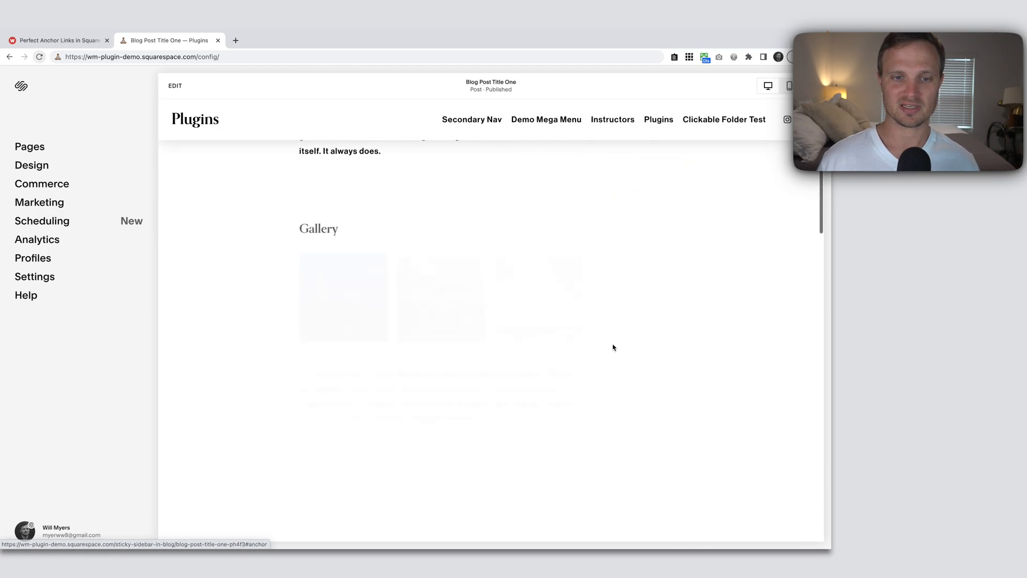
pyautogui.click(31, 165)
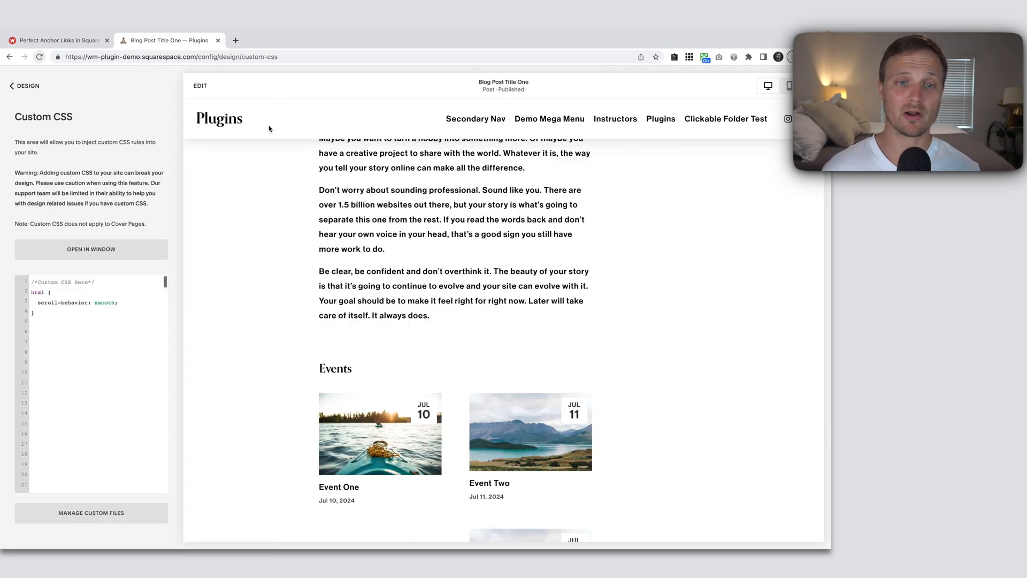
pyautogui.scroll(3)
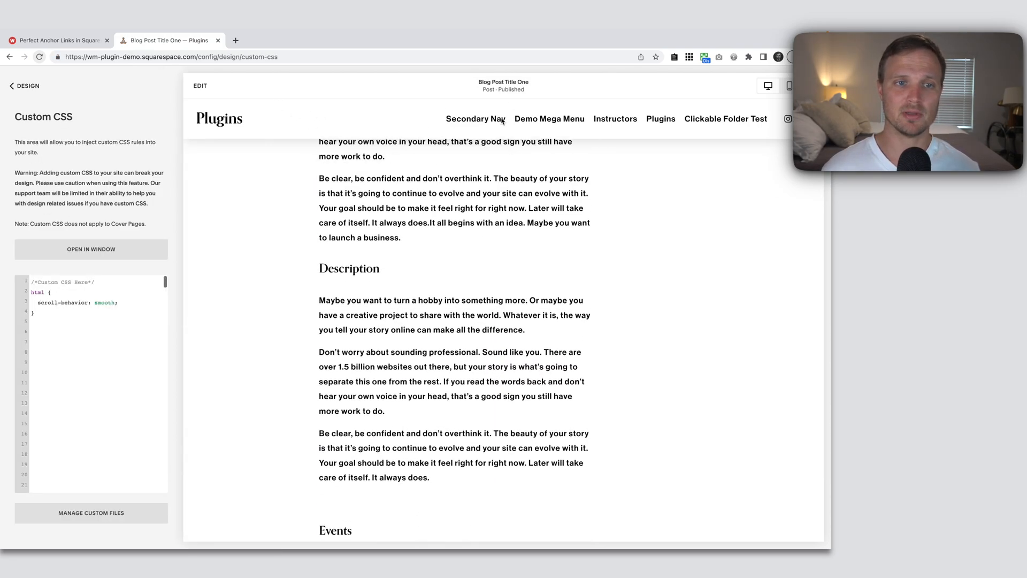
pyautogui.scroll(3)
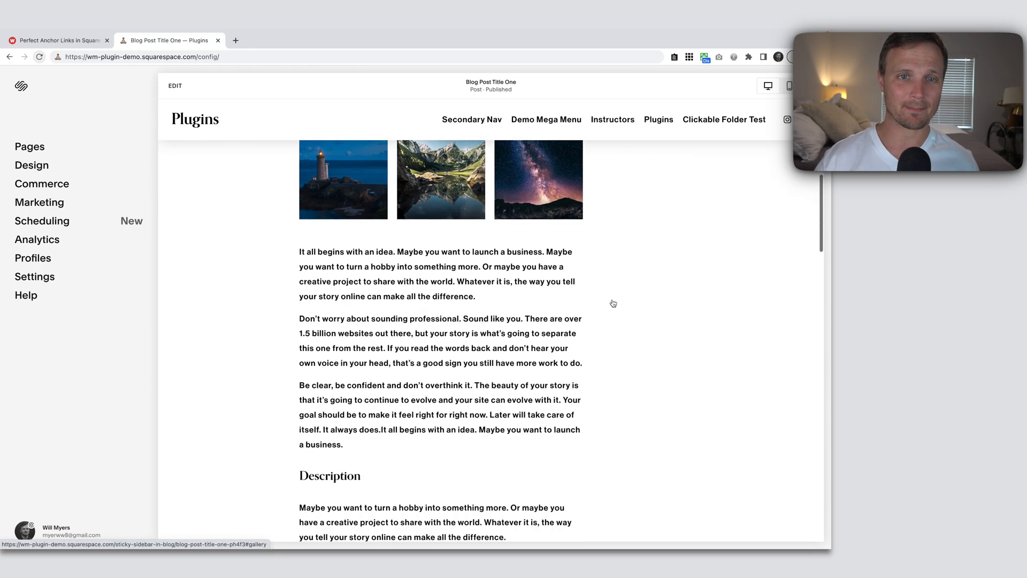
pyautogui.scroll(3)
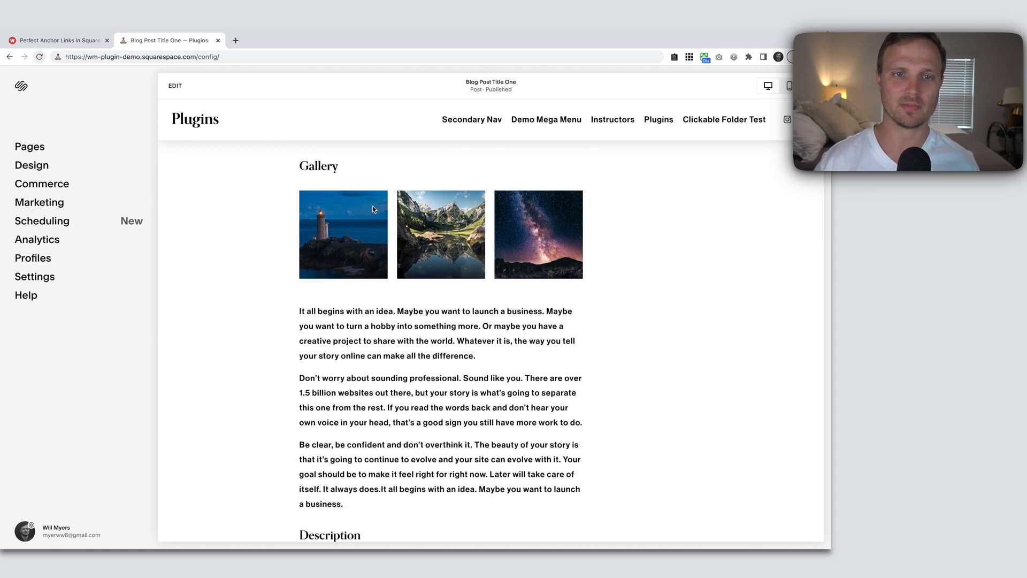
pyautogui.doubleClick(319, 166)
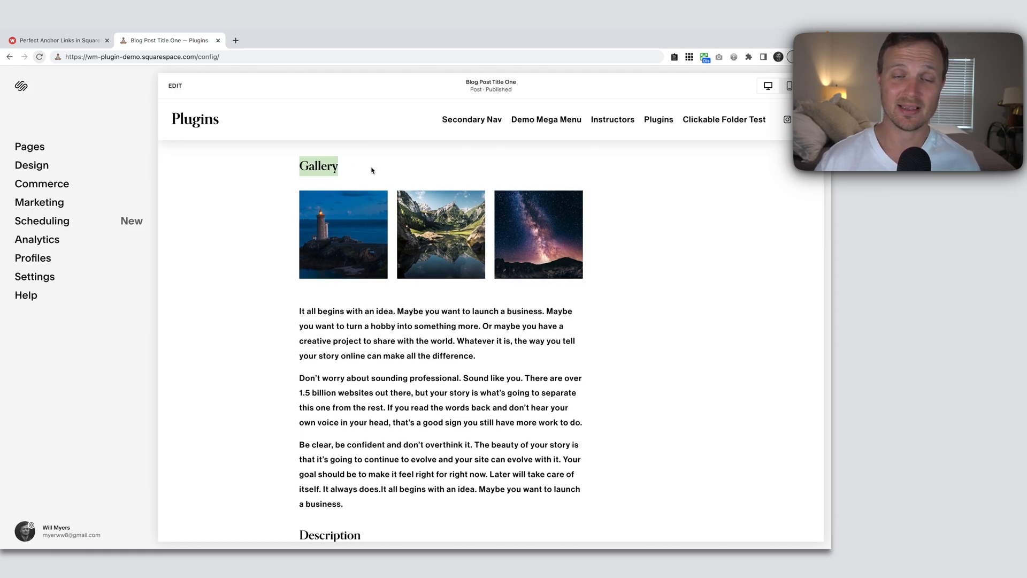
pyautogui.scroll(3)
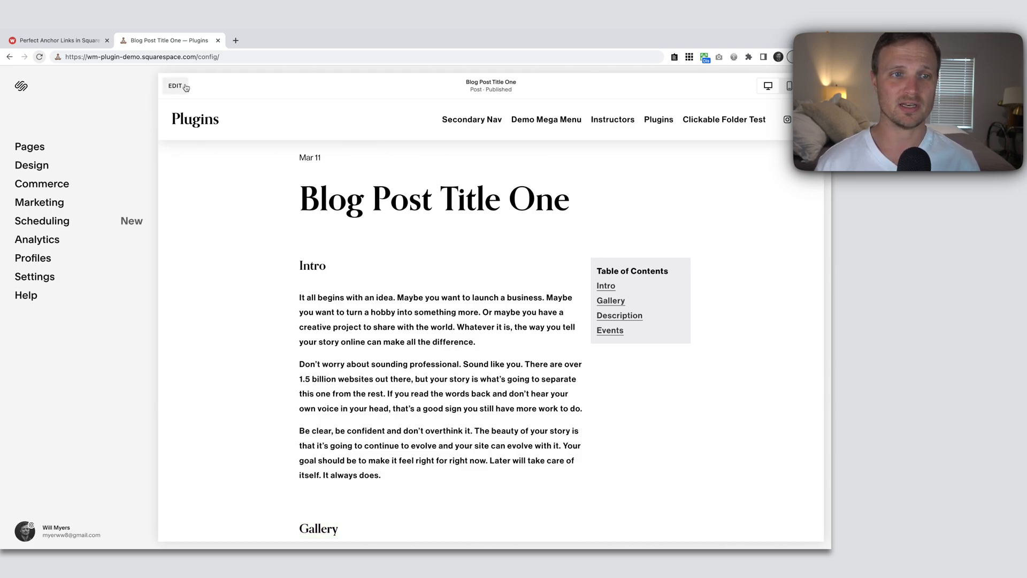
# Step: Edit the Intro heading's code block and add class="anchor-link" to its h4 tag
pyautogui.click(175, 86)
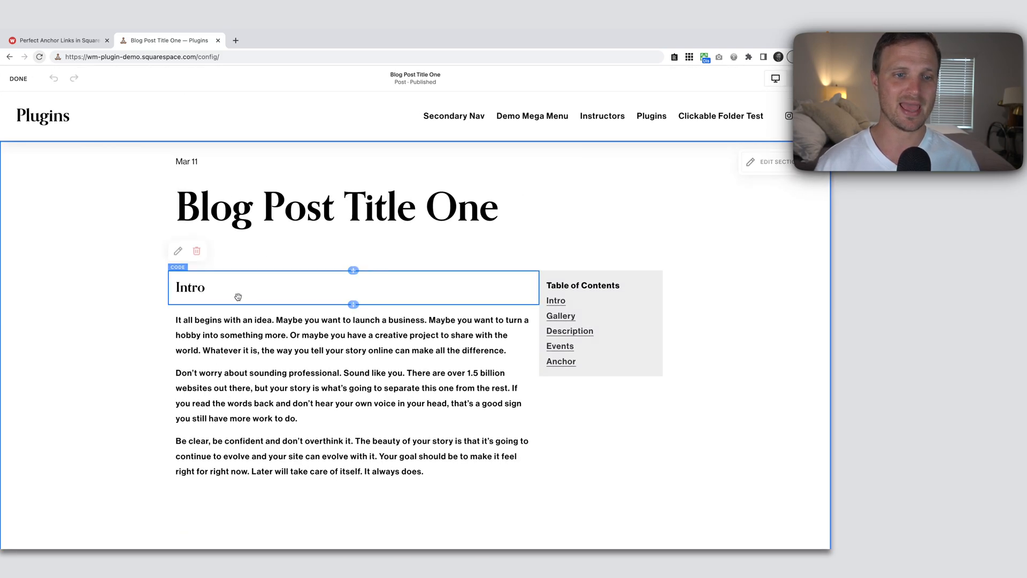
pyautogui.click(177, 250)
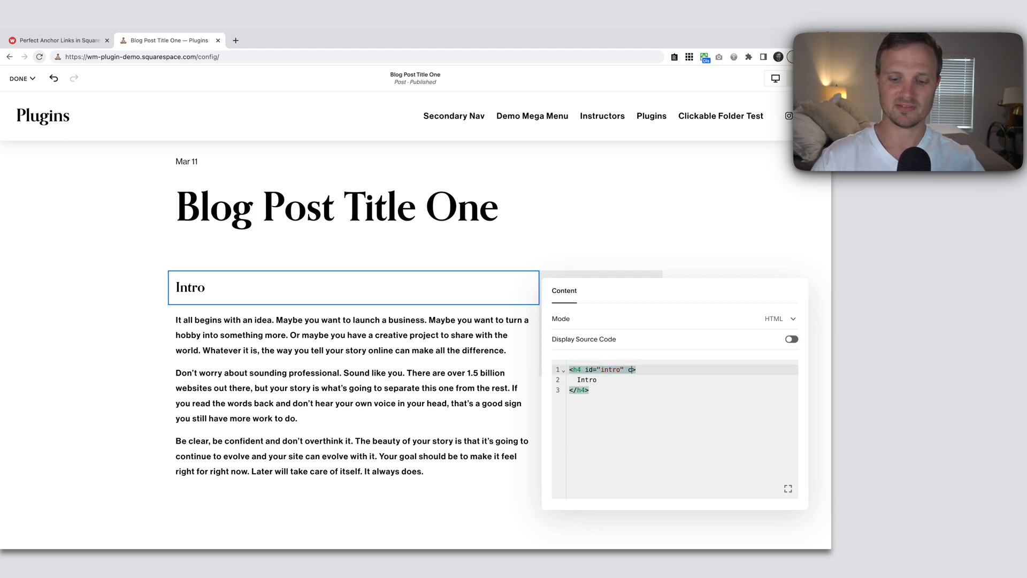
pyautogui.write('class="a"')
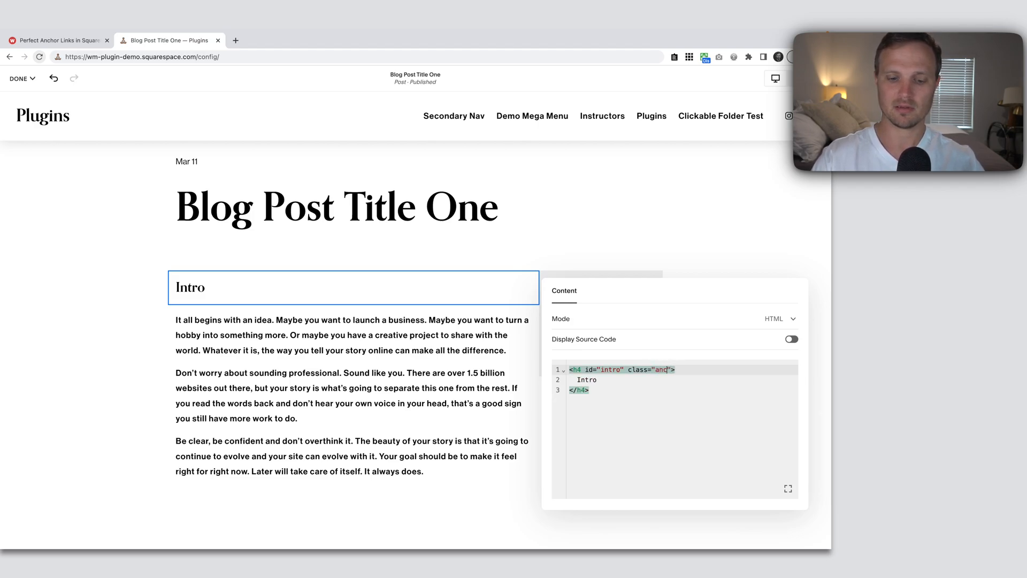
pyautogui.write('hor-link')
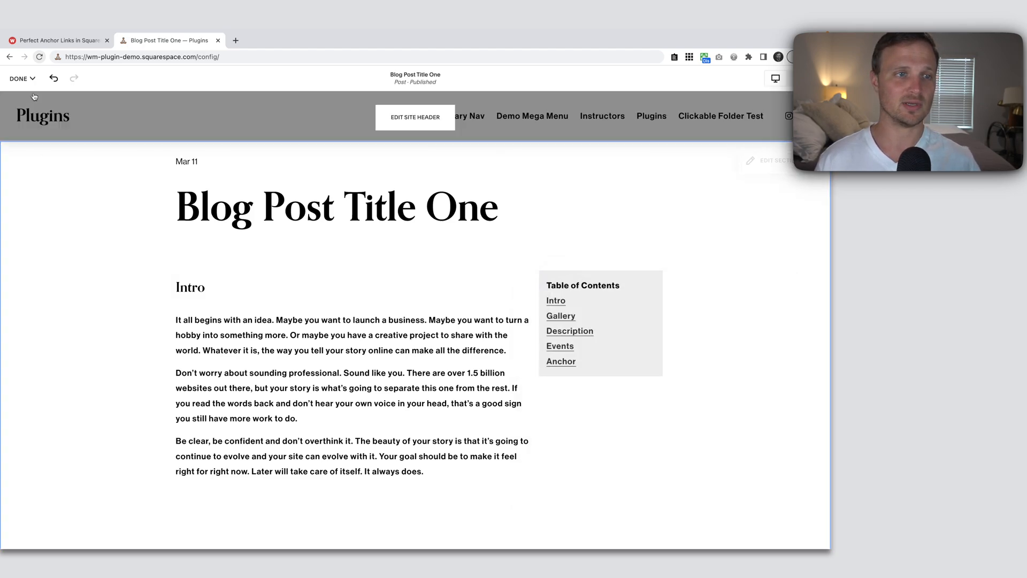
# Step: Leave the post editor and go to Design > Custom CSS
pyautogui.click(18, 78)
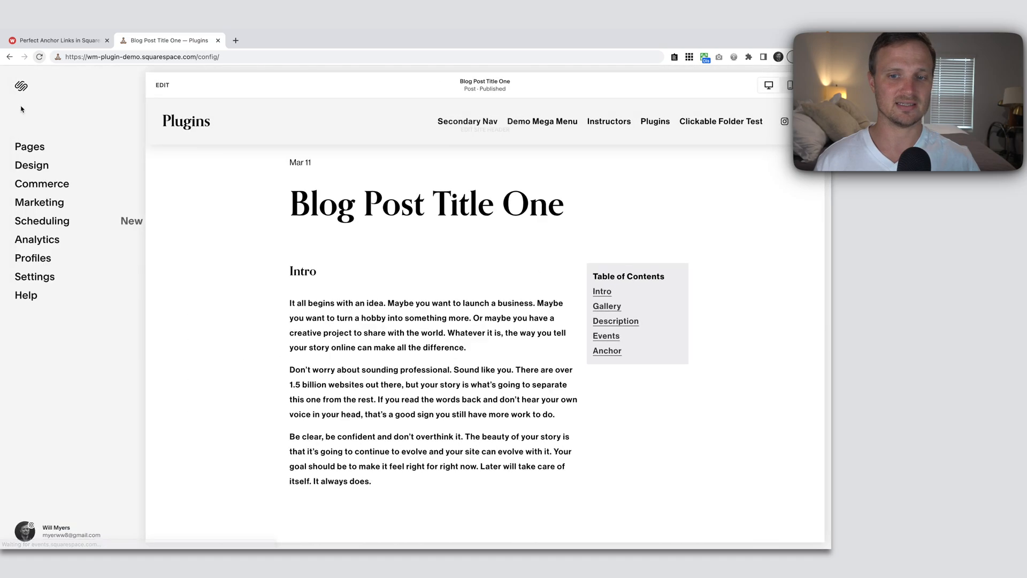
pyautogui.click(31, 165)
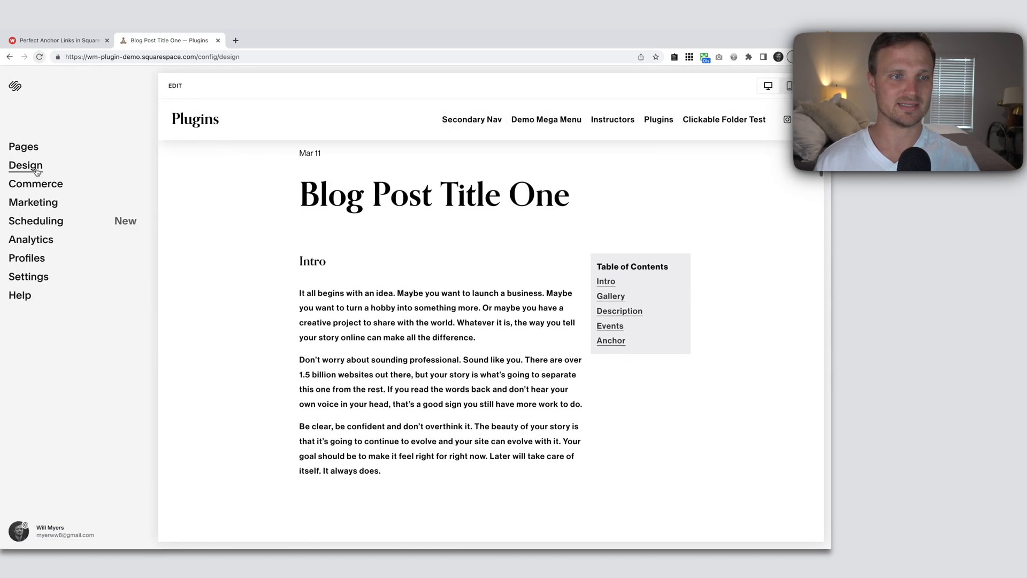
pyautogui.click(25, 165)
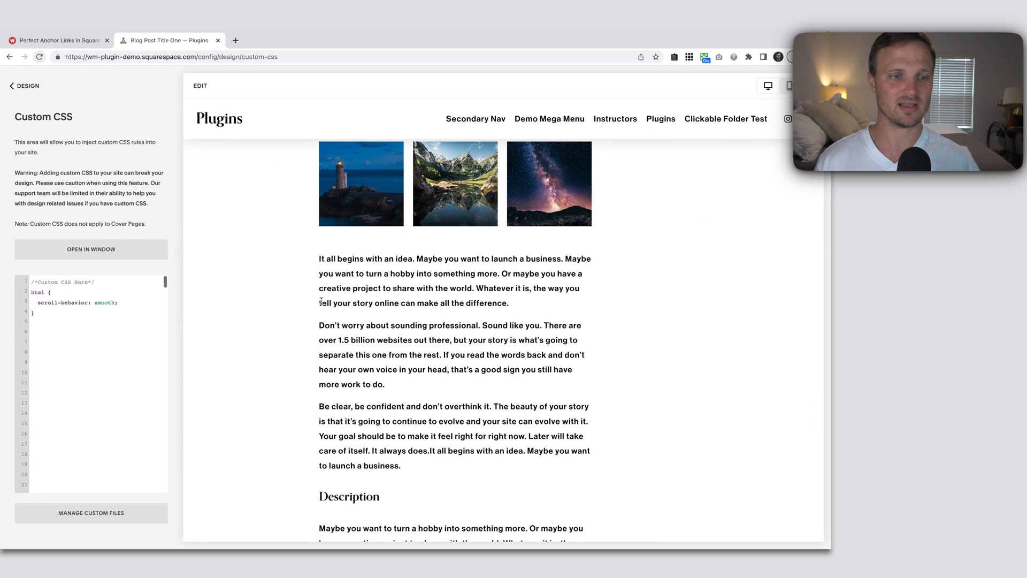
pyautogui.scroll(3)
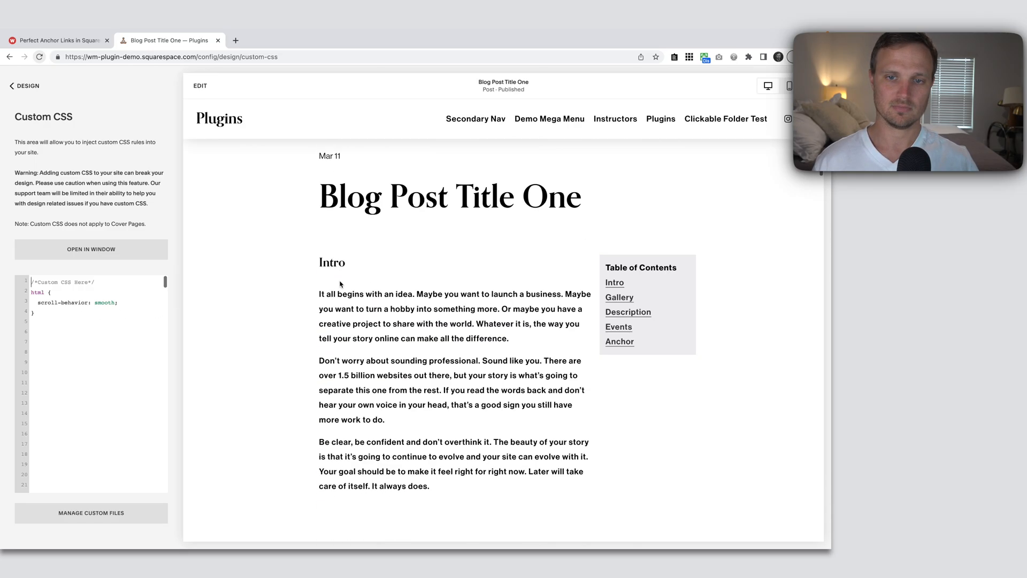
# Step: Write .anchor-link { scroll-margin: 200px; } below the existing html rule
pyautogui.click(30, 321)
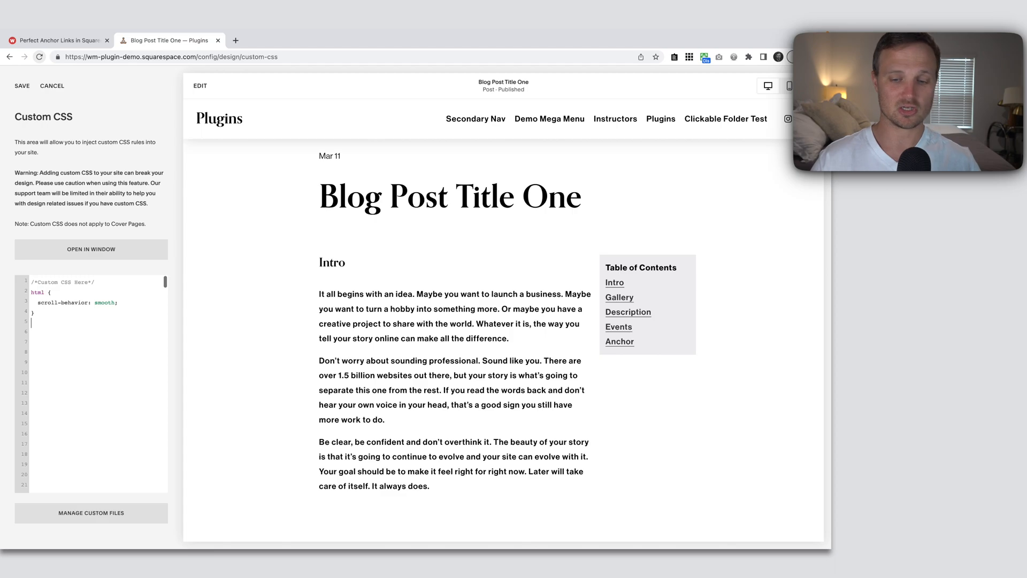
pyautogui.write('.')
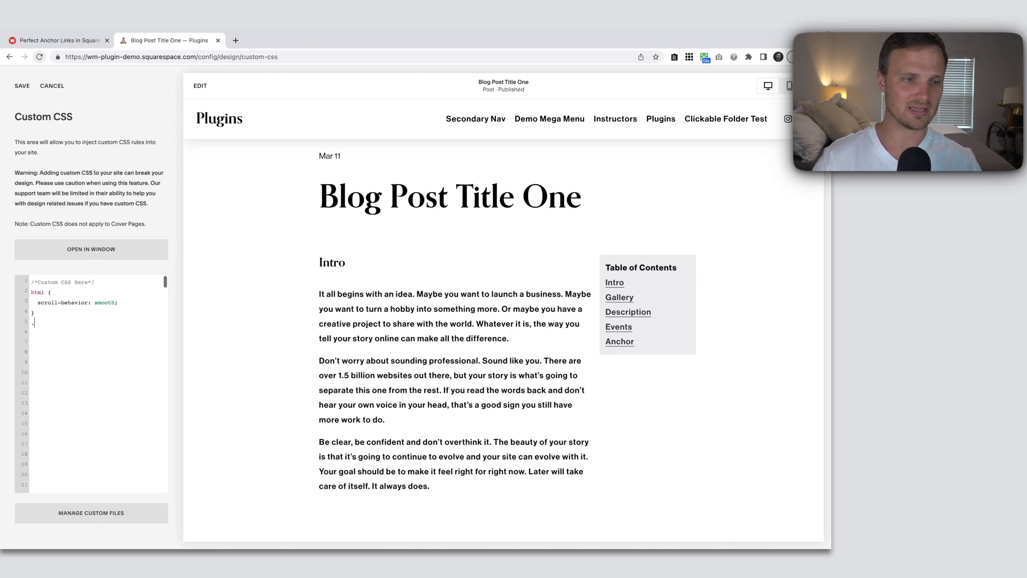
pyautogui.write('.anchor-link')
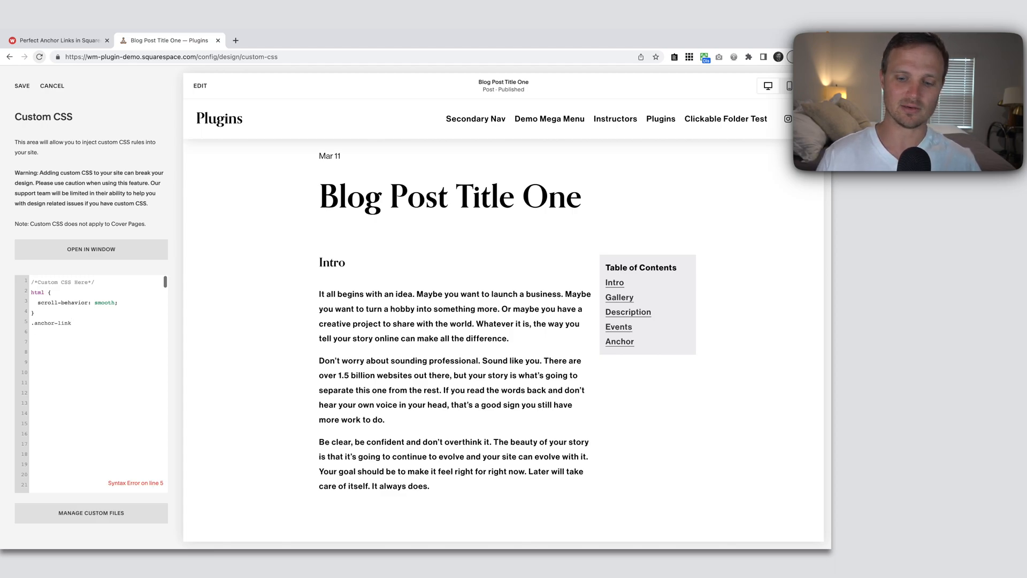
pyautogui.write('{')
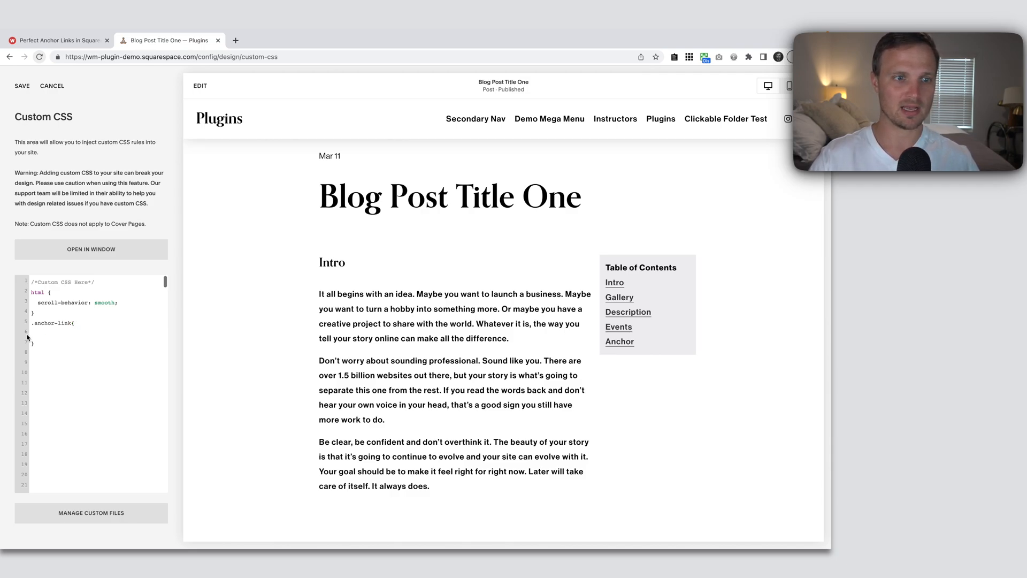
pyautogui.write('scroll-margin:')
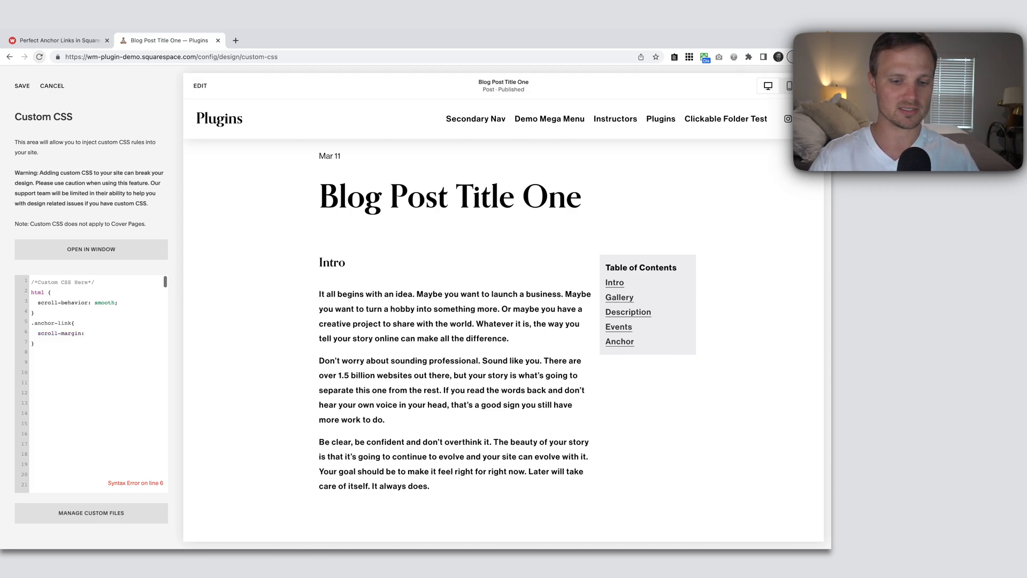
pyautogui.write('200px;')
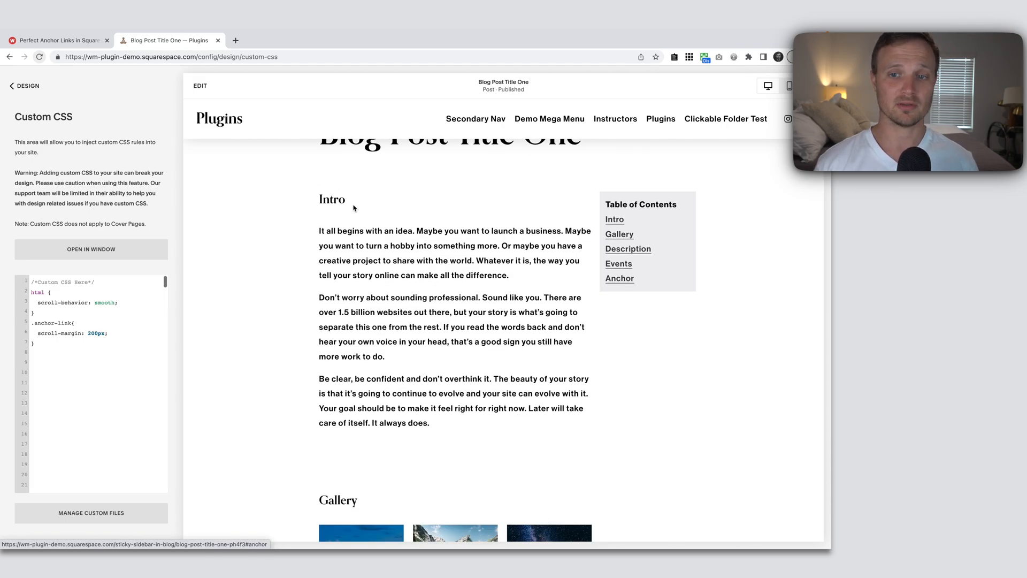
pyautogui.scroll(-3)
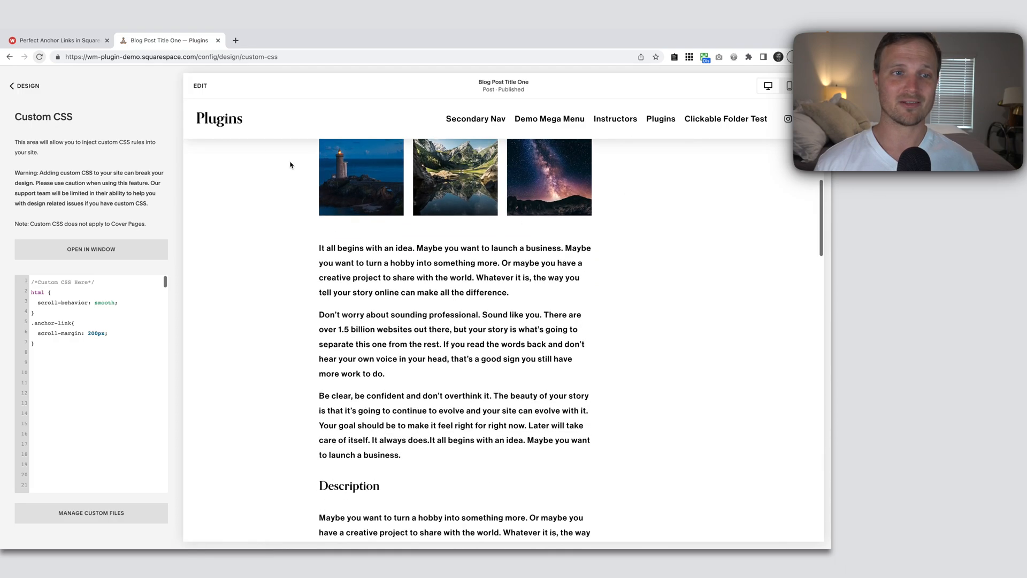
pyautogui.scroll(3)
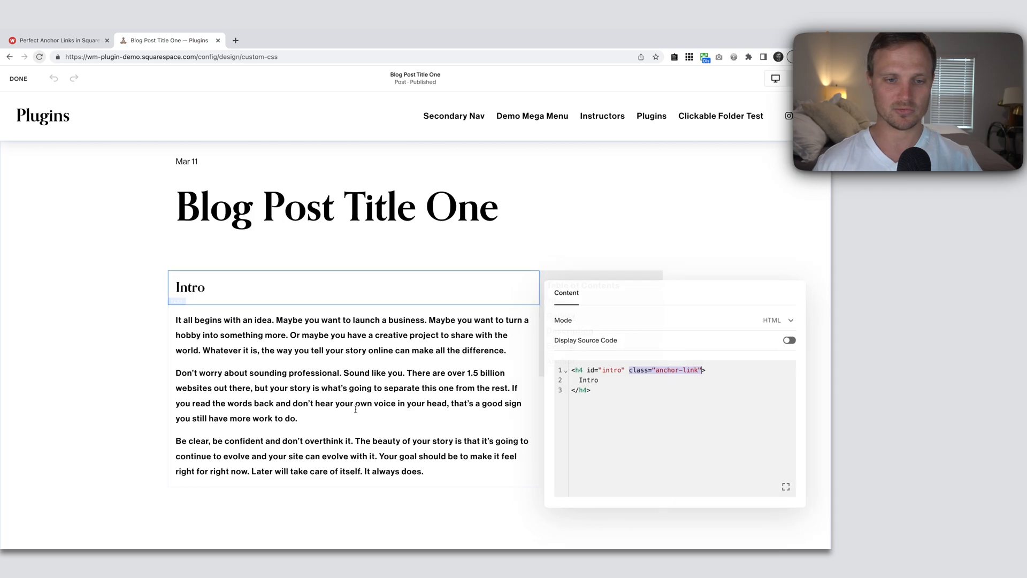
# Step: Add class="anchor-link" to the Description heading's h4 code and save with Done
pyautogui.scroll(-3)
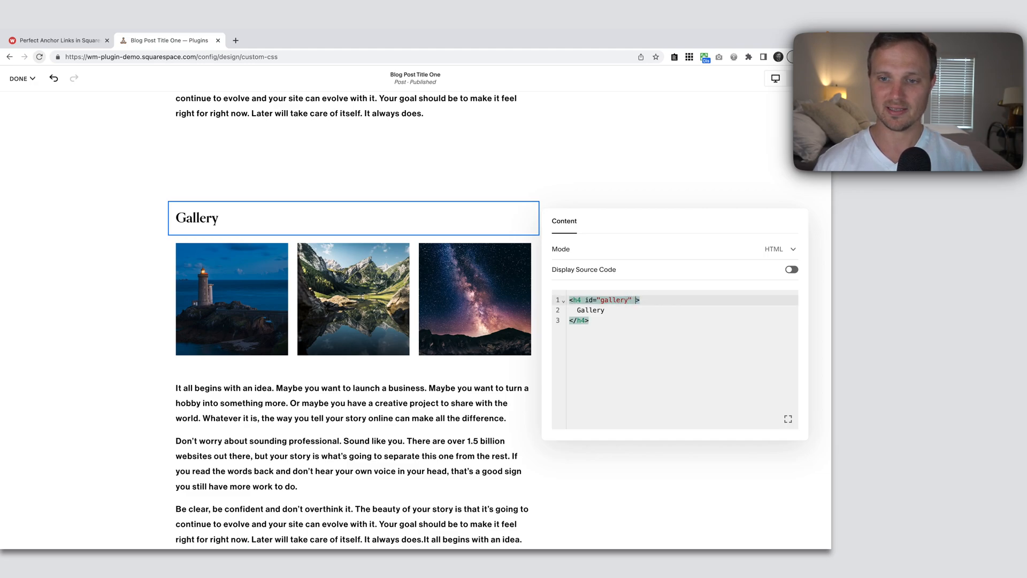
pyautogui.scroll(-3)
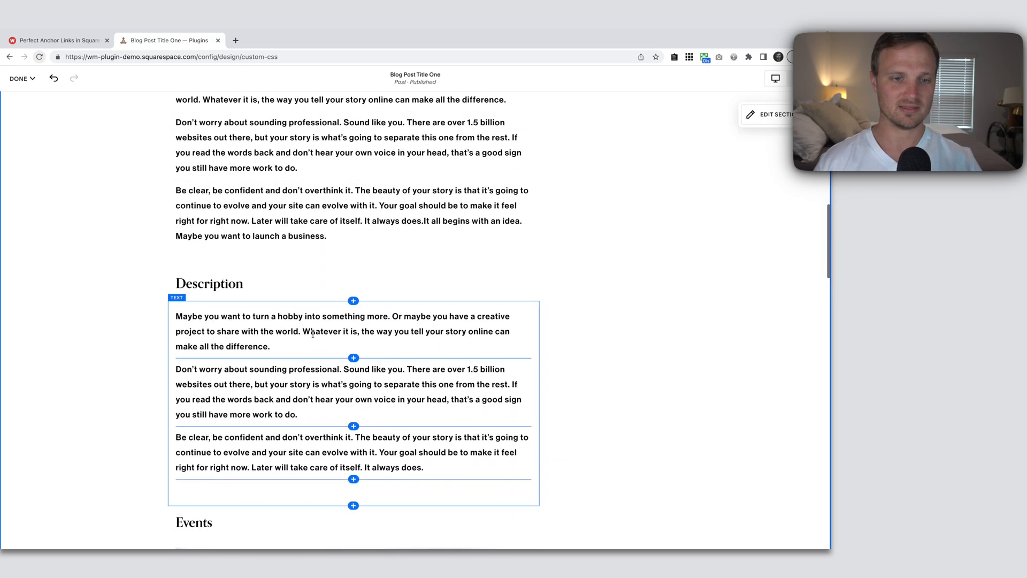
pyautogui.click(209, 282)
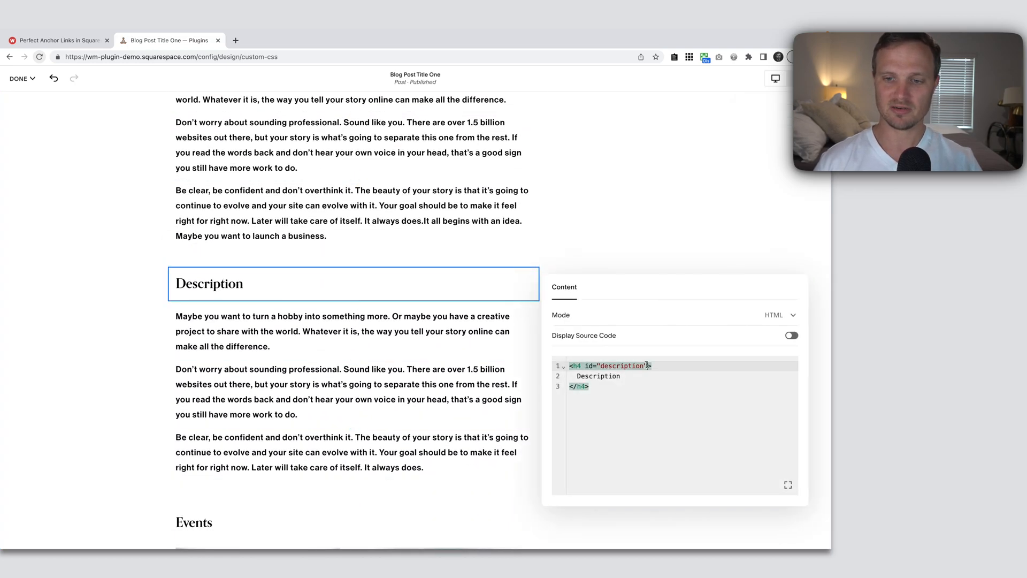
pyautogui.write('class="anchor-link"')
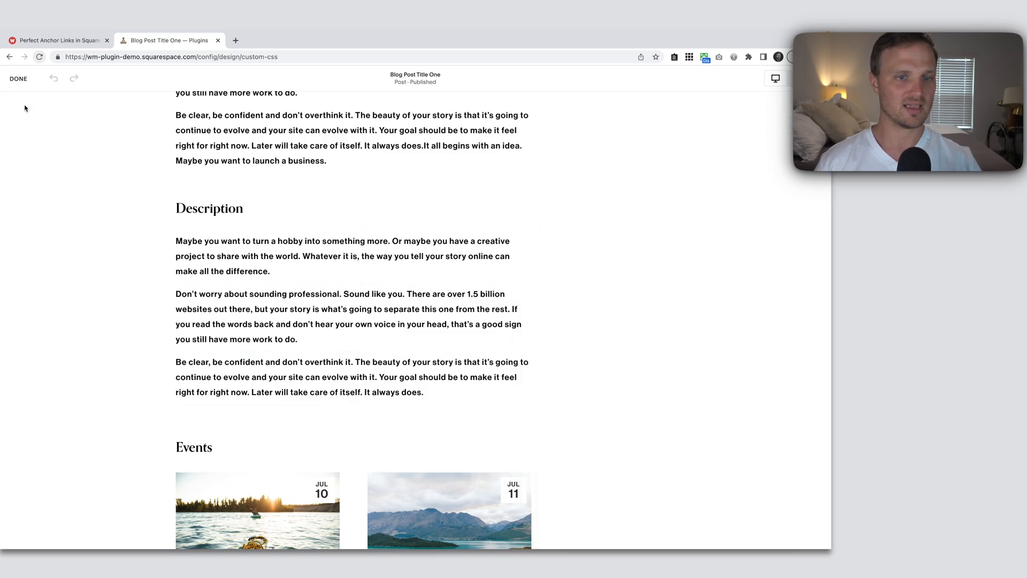
pyautogui.click(18, 78)
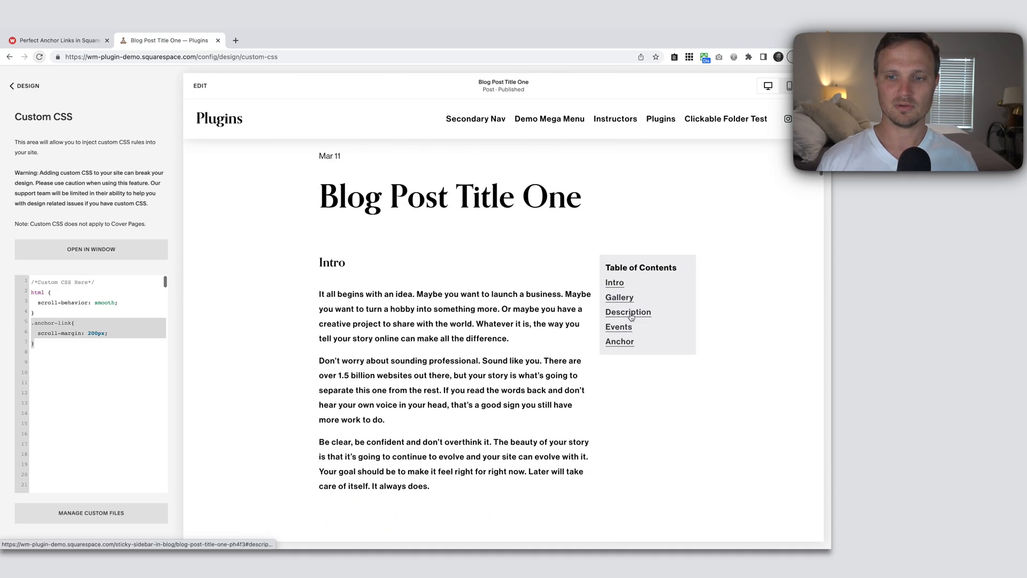
pyautogui.click(628, 312)
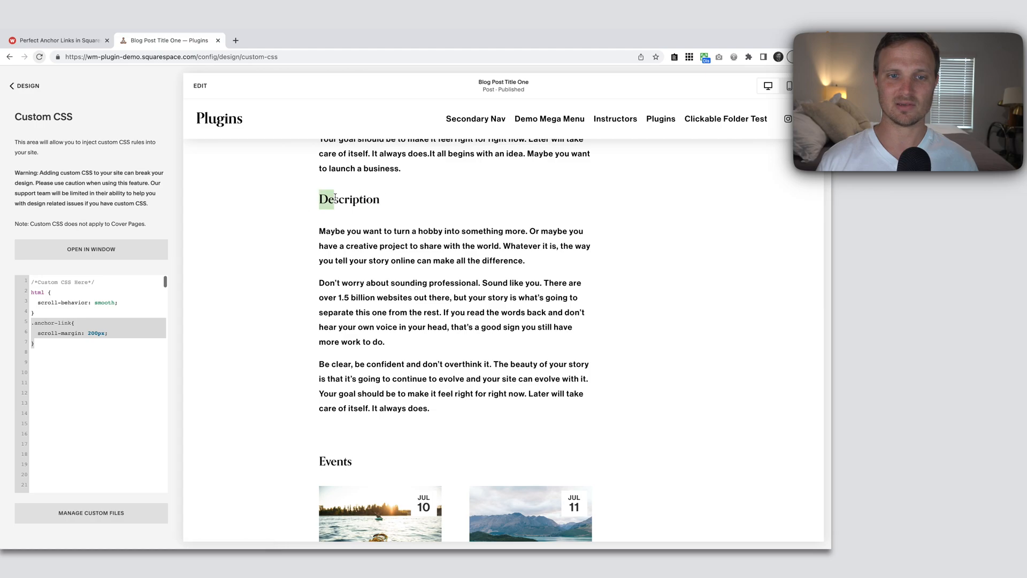
pyautogui.scroll(3)
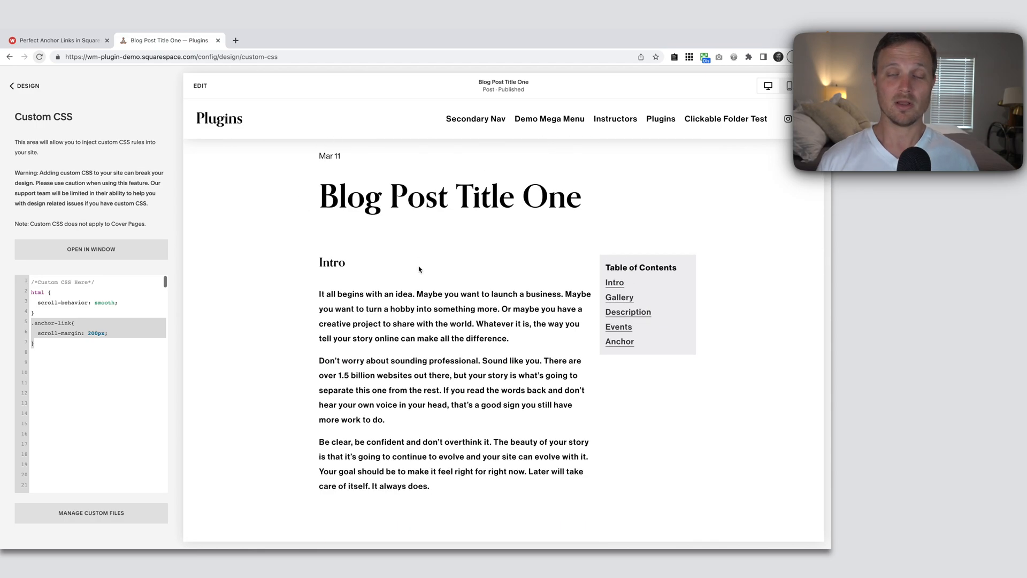